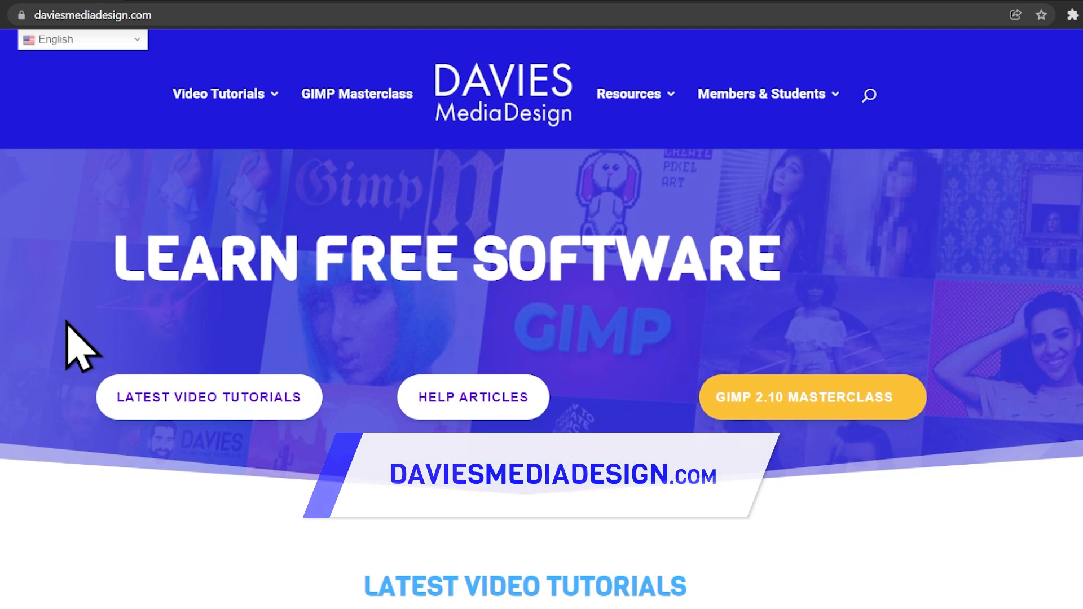
Step: Load the 'How to Put Text on a Curve in GIMP' article and scroll into it
click(811, 397)
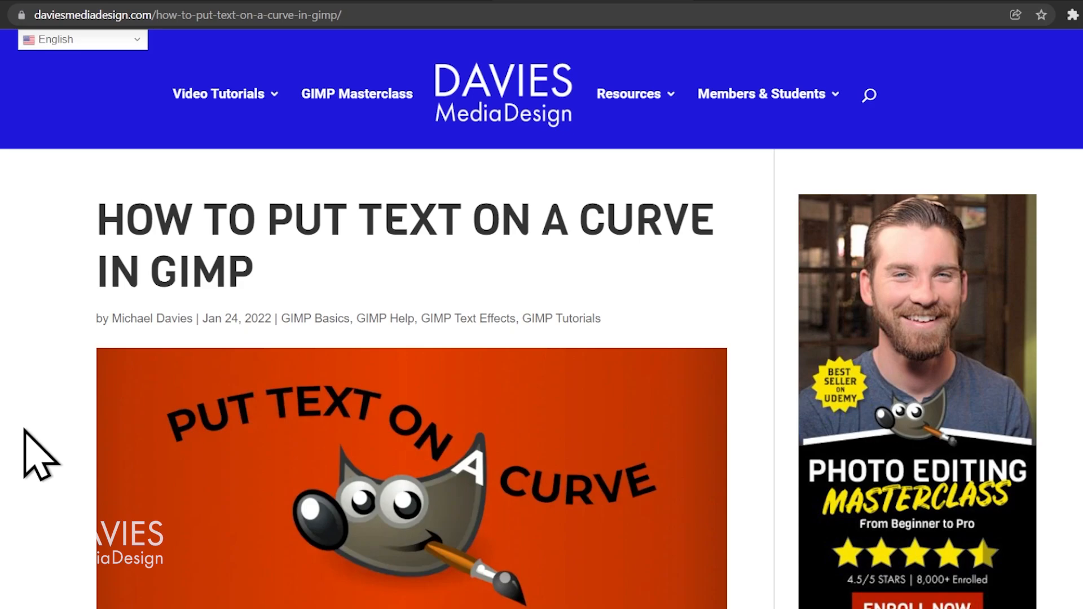
mouse_move(69, 146)
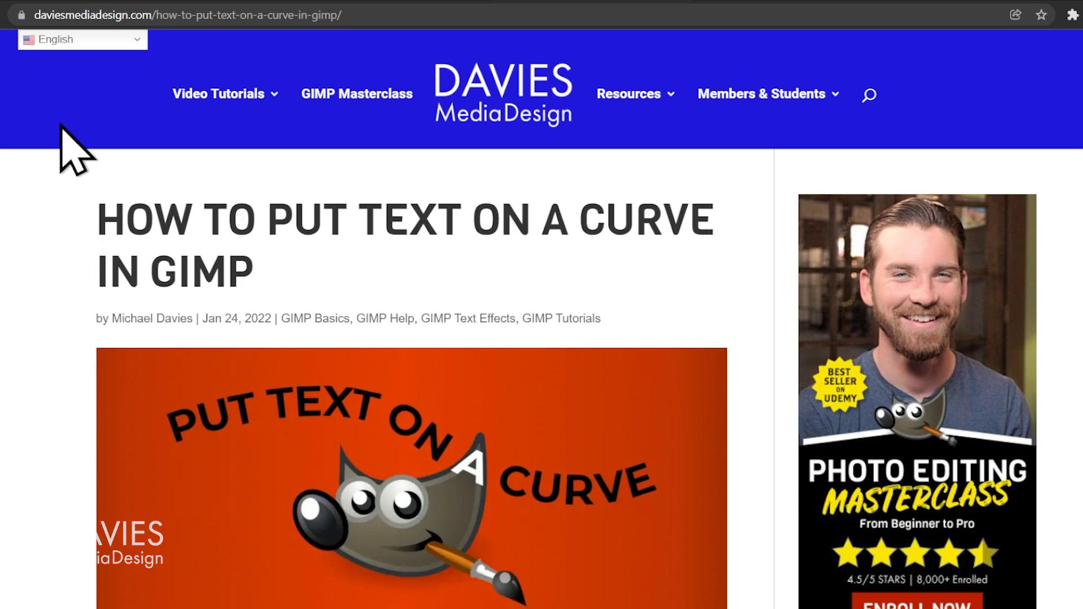
click(82, 40)
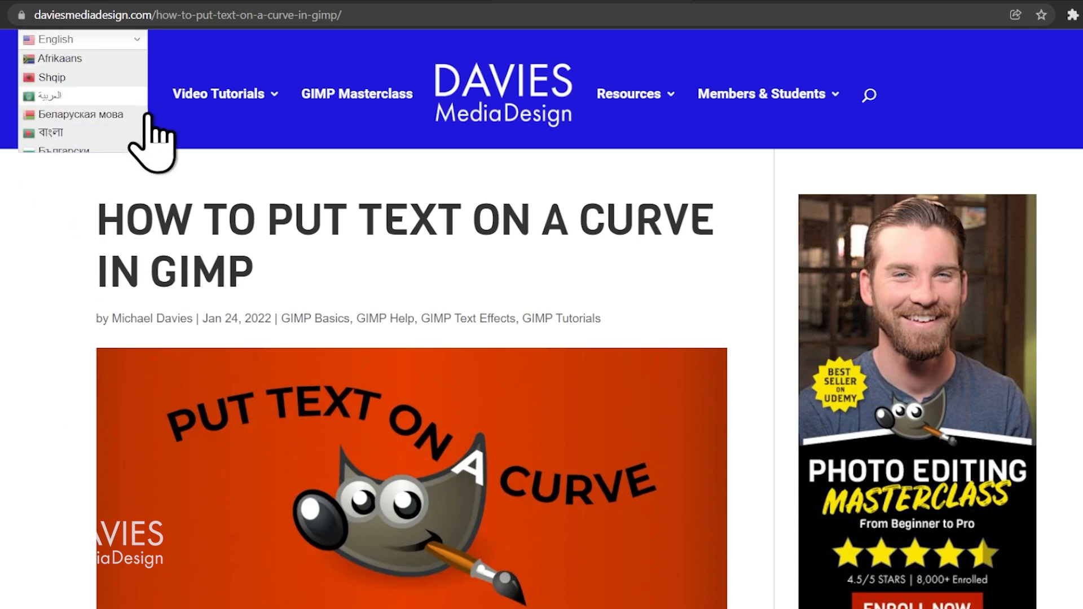
scroll(down, 3)
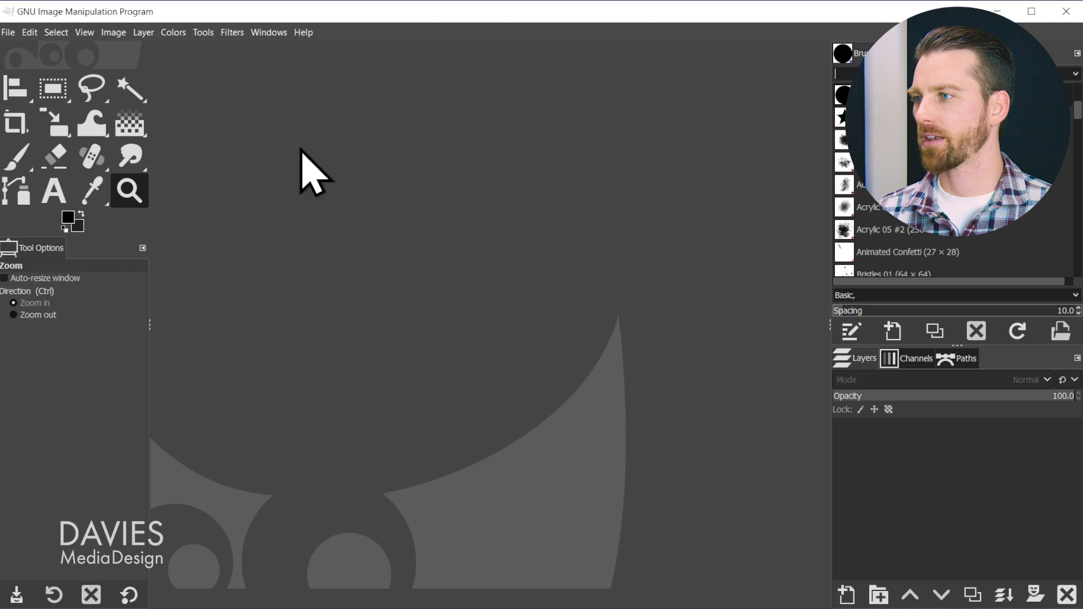
Step: Create a new image at the default 1920×1080 size
click(8, 32)
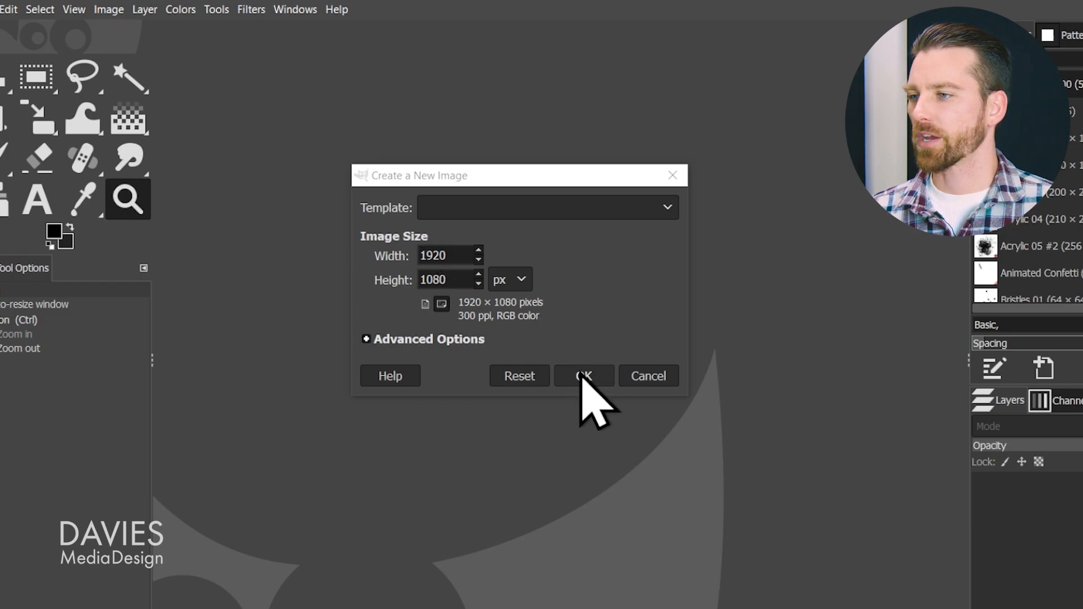
click(582, 375)
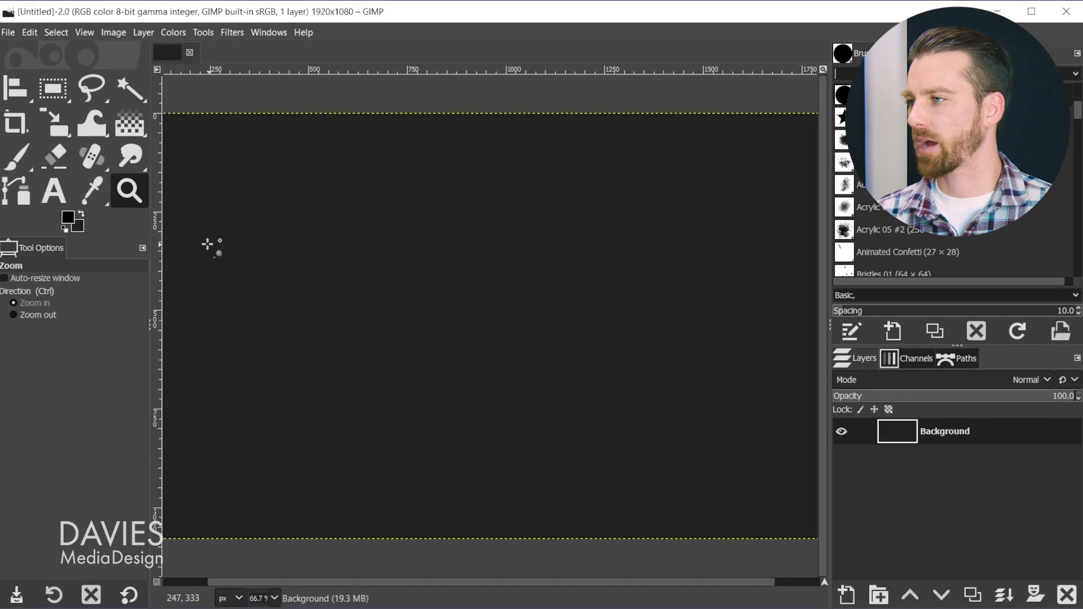
mouse_move(655, 358)
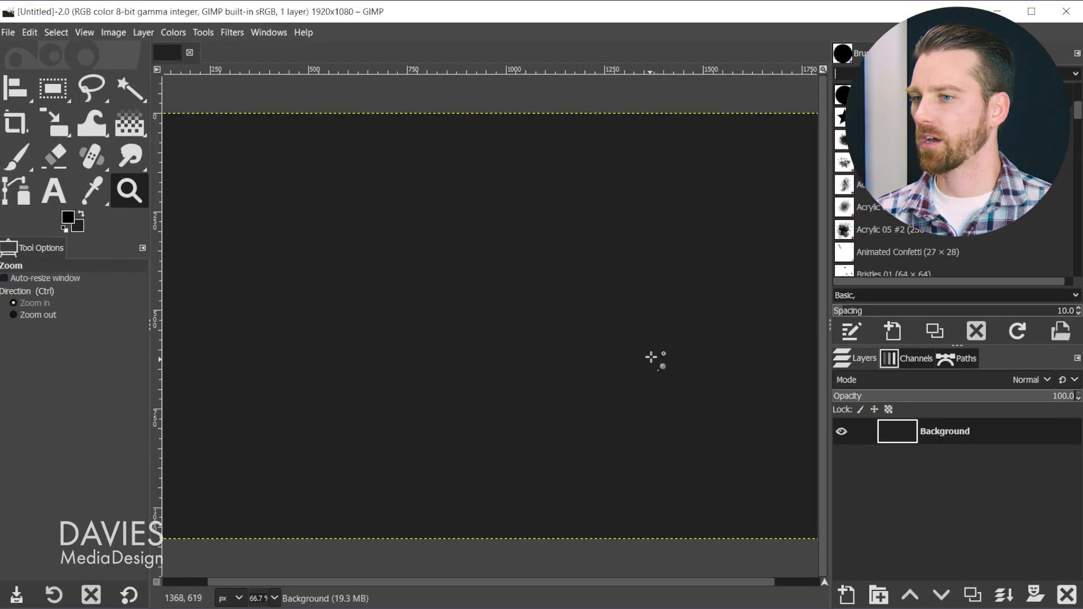
mouse_move(250, 263)
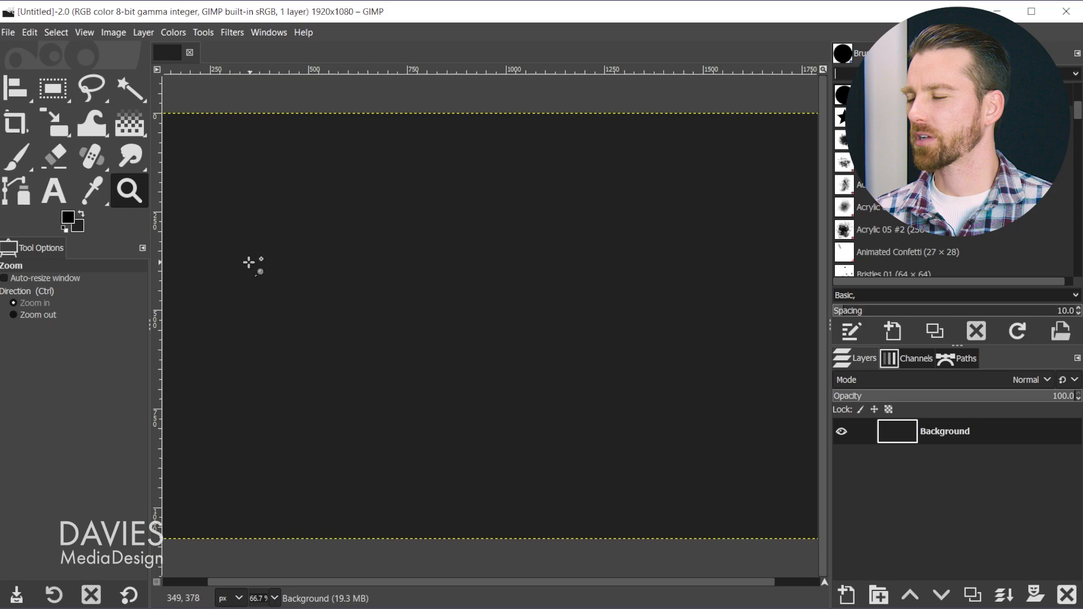
mouse_move(76, 248)
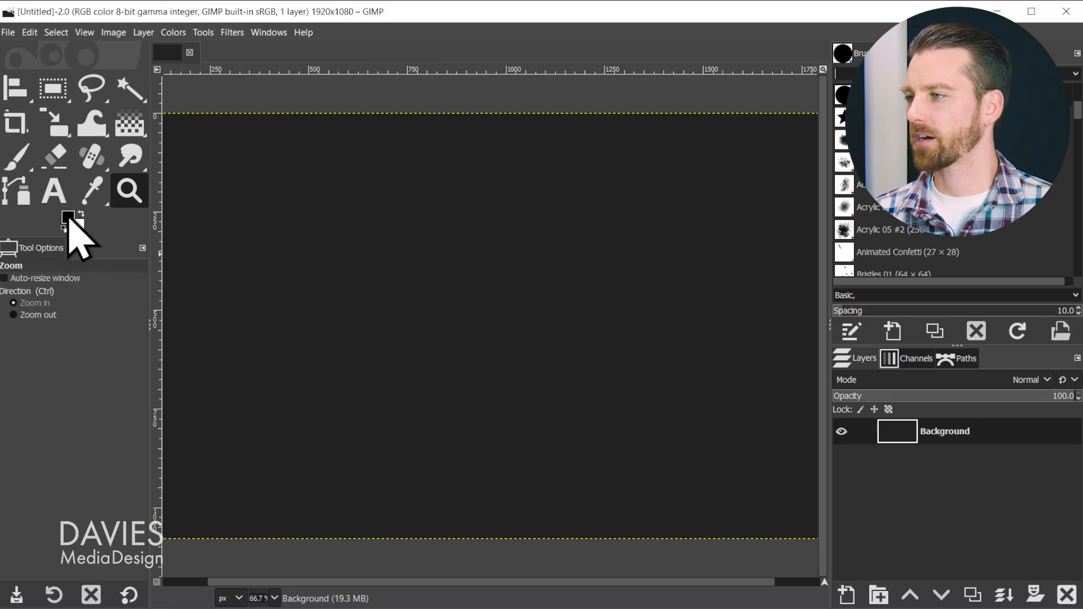
mouse_move(68, 222)
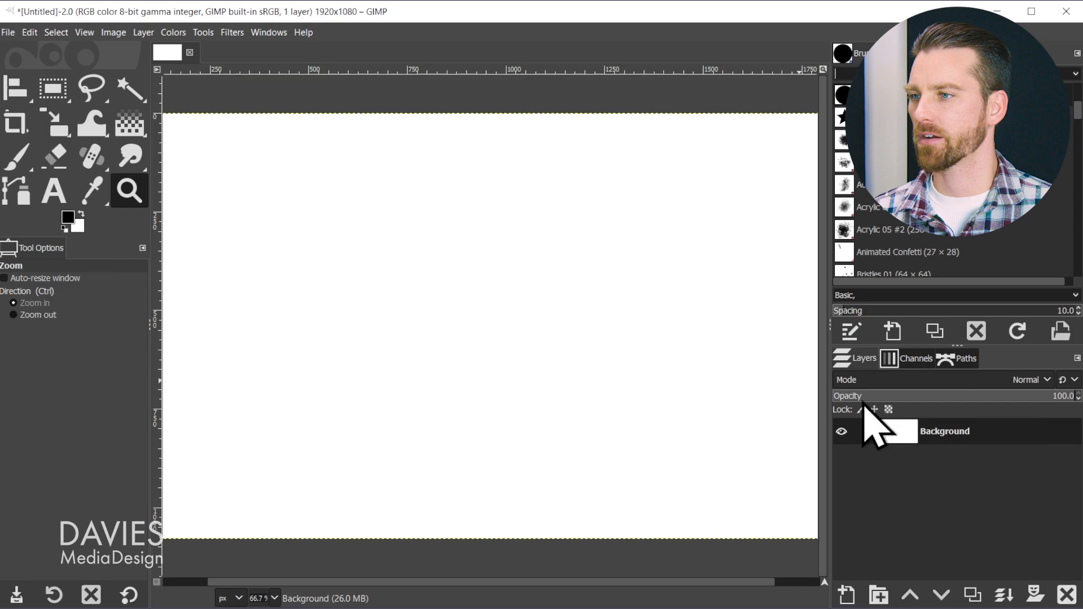
mouse_move(452, 321)
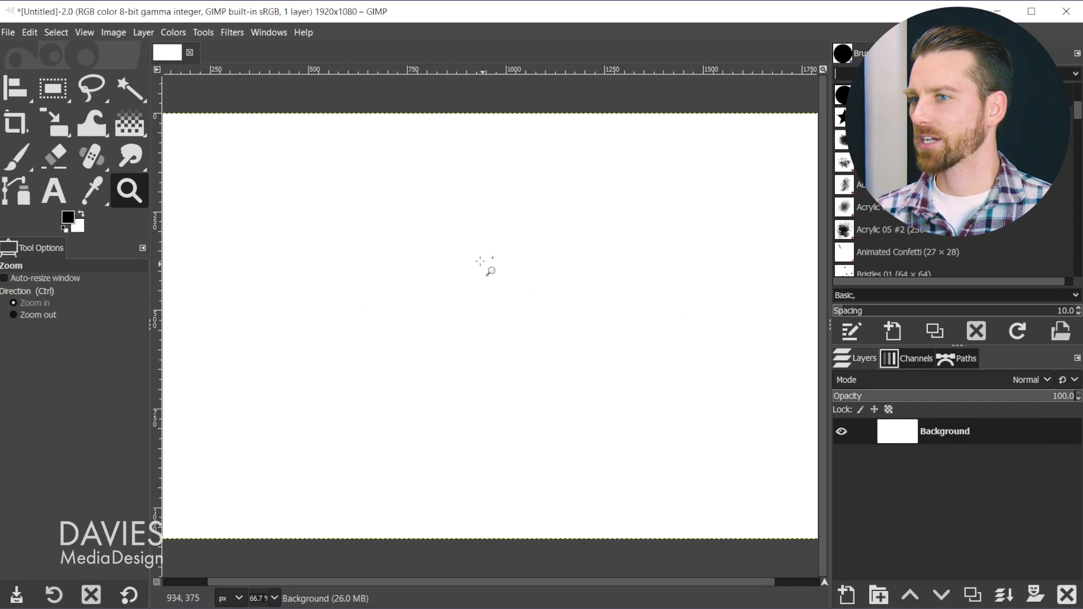
mouse_move(463, 260)
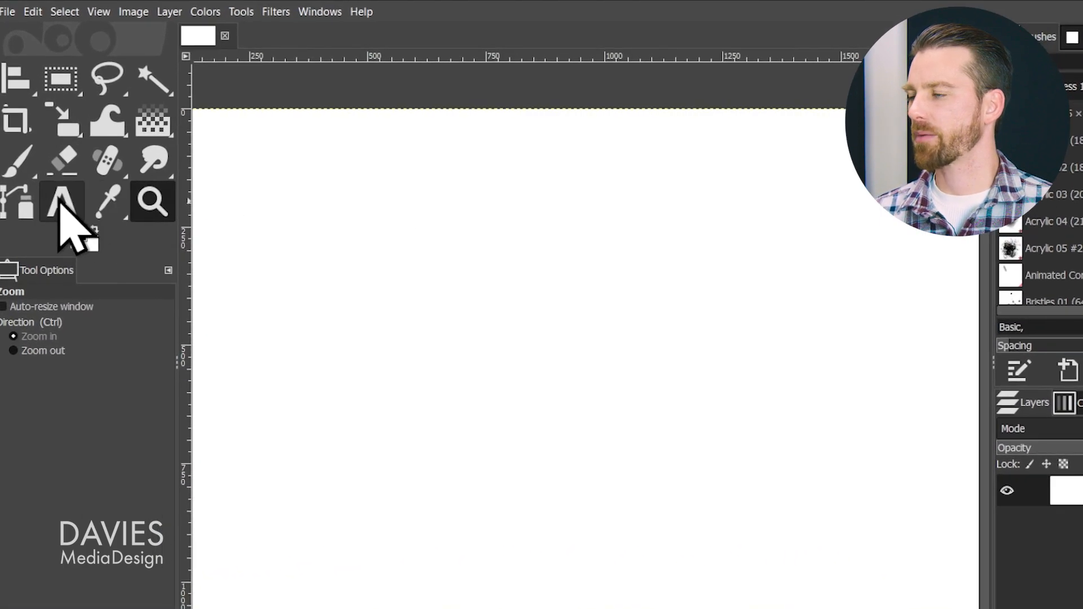
Step: Add the text 'ADD TEXT ALONG A PATH' in Montserrat Bold at 150 px
click(61, 201)
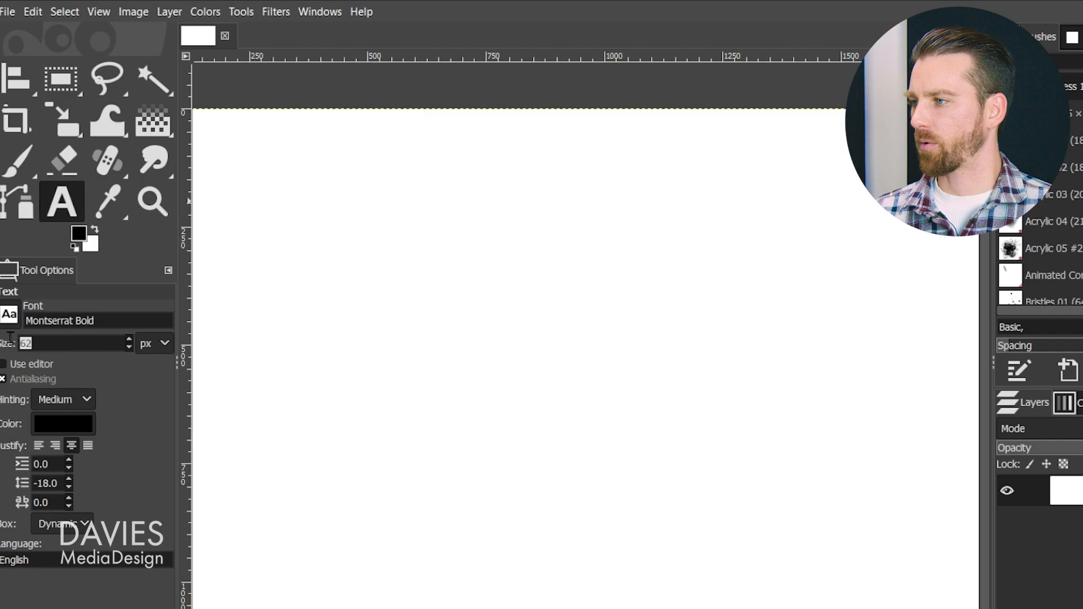
text(150)
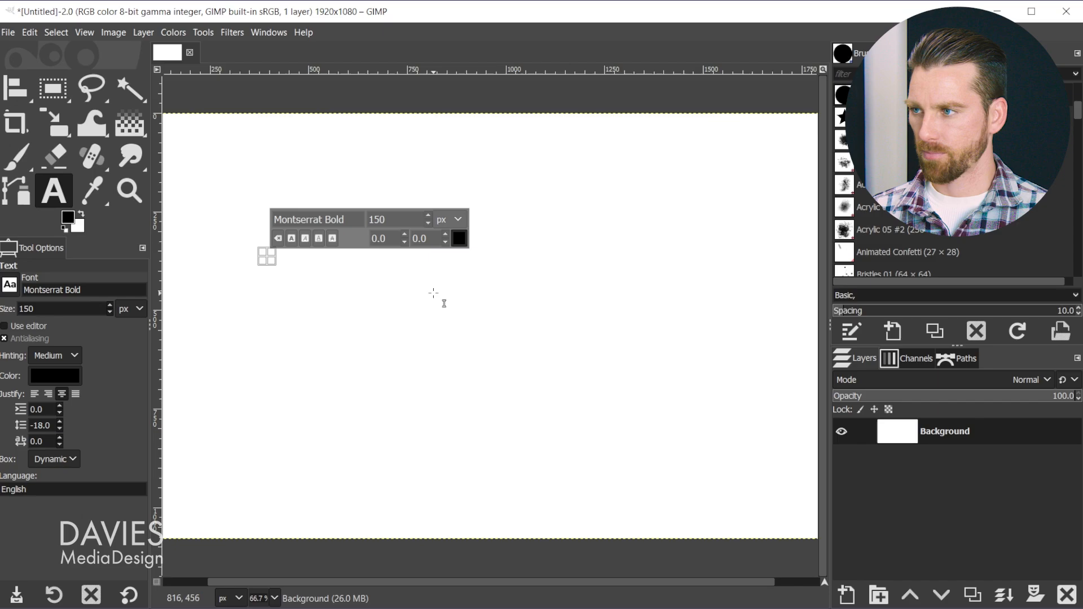
text(ADD TEXT ALONG A PATH)
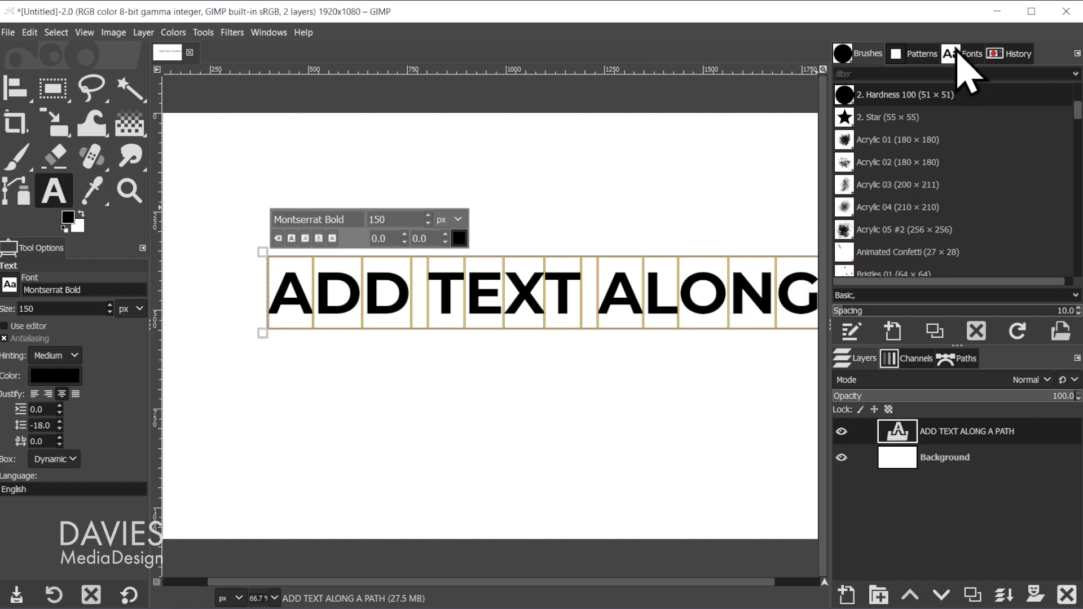
Step: Preview MS Serif and MT Extra on the text, then return it to Montserrat Bold
click(950, 53)
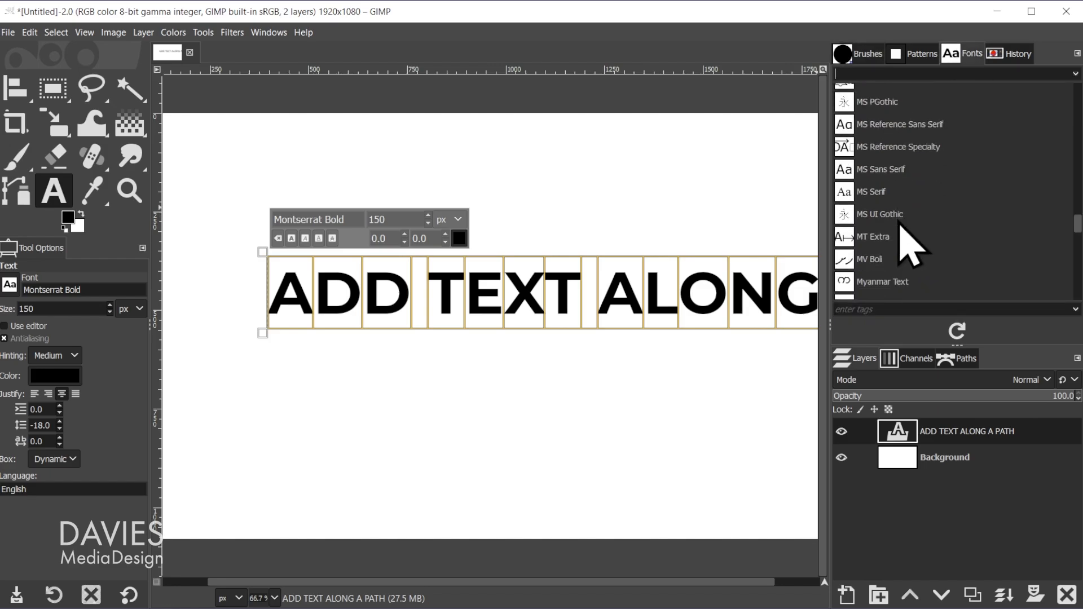
click(873, 236)
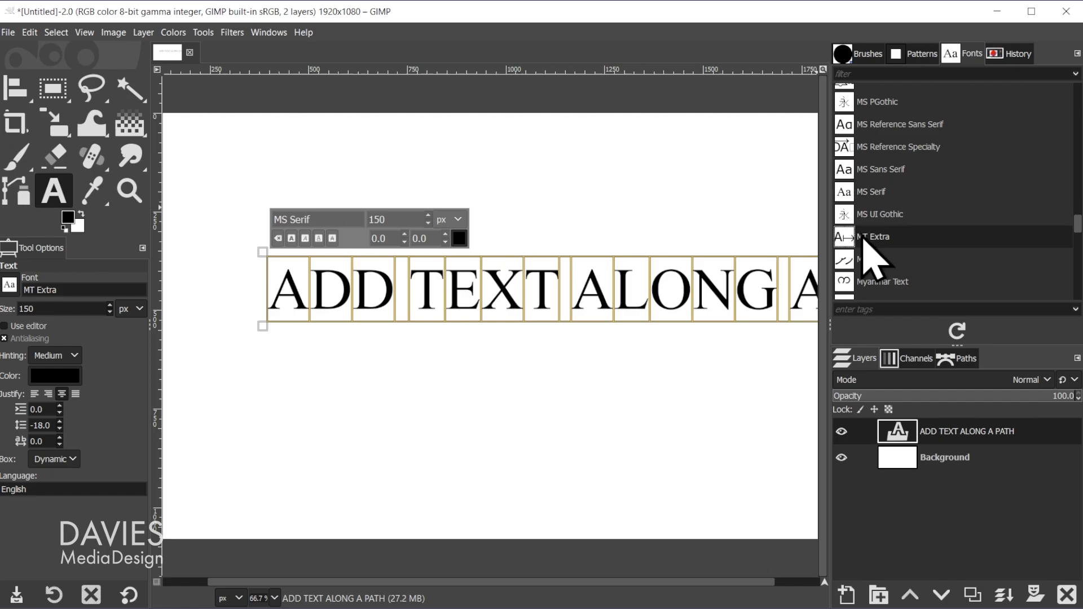
click(872, 235)
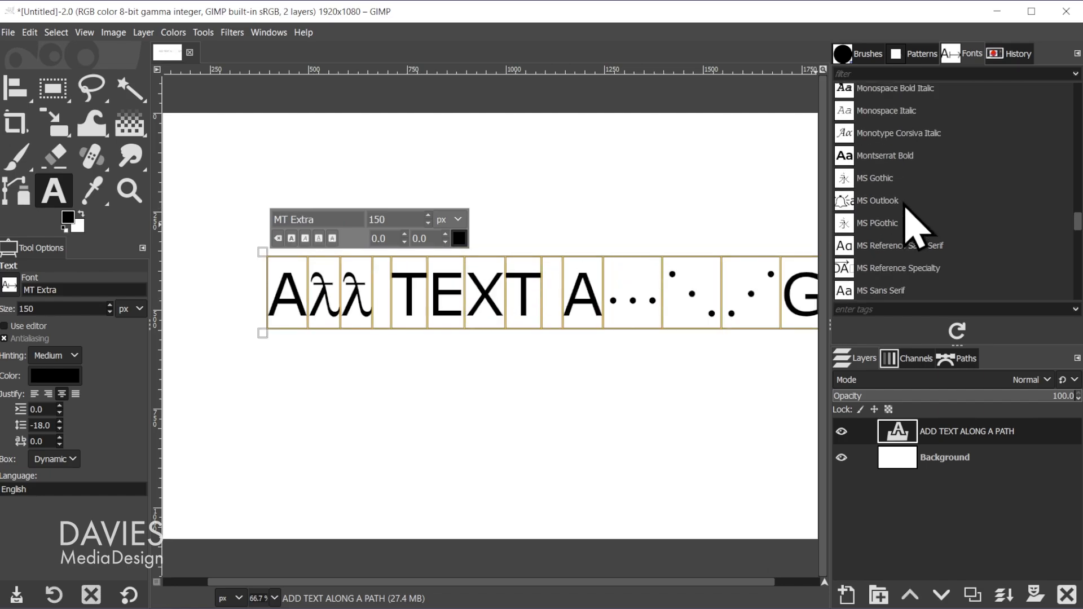
click(887, 155)
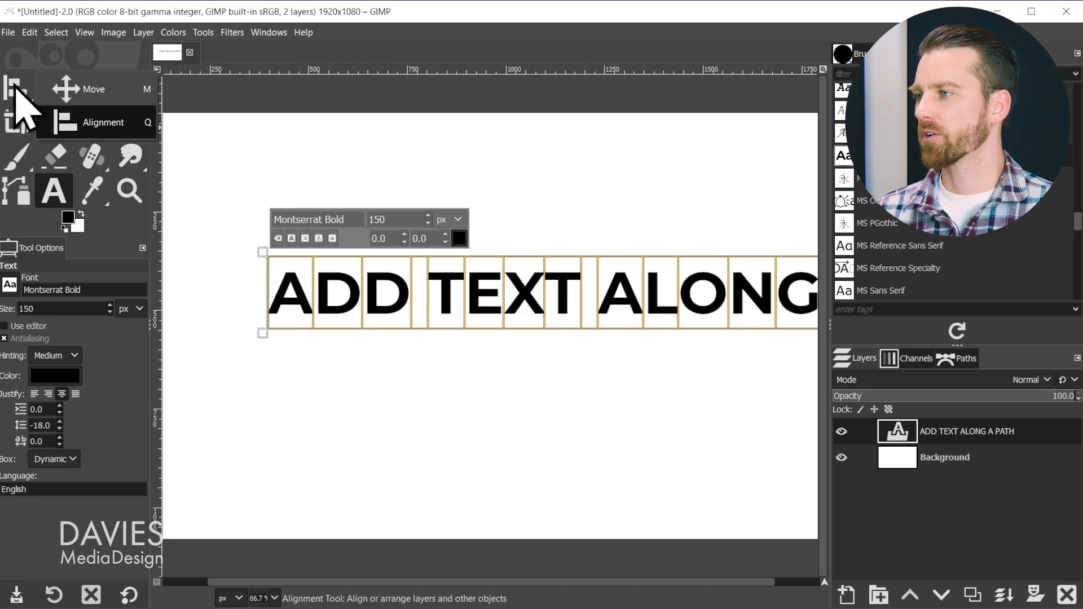
mouse_move(104, 131)
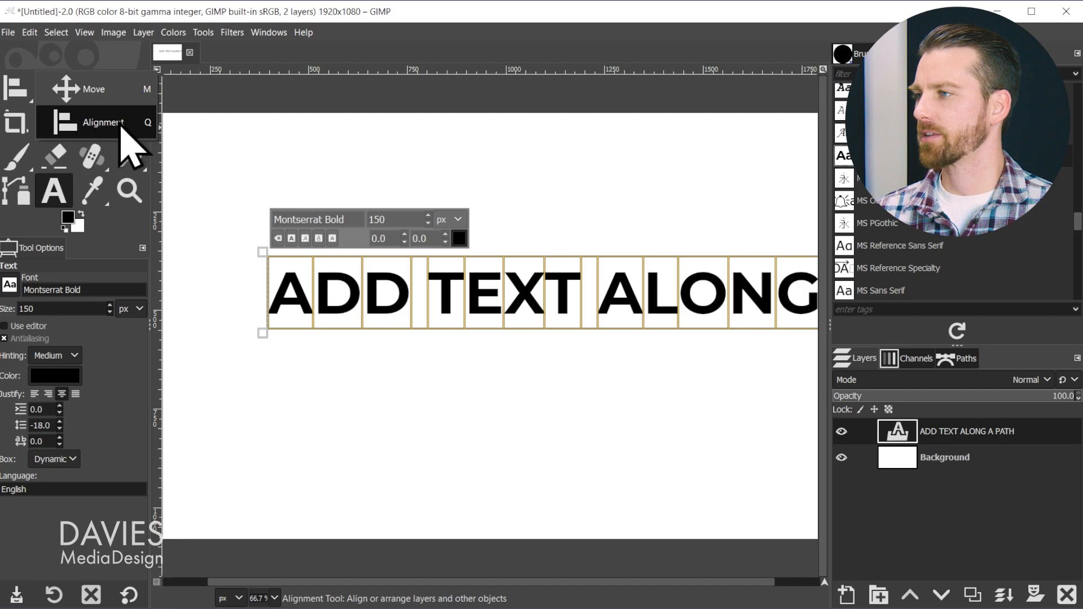
mouse_move(103, 131)
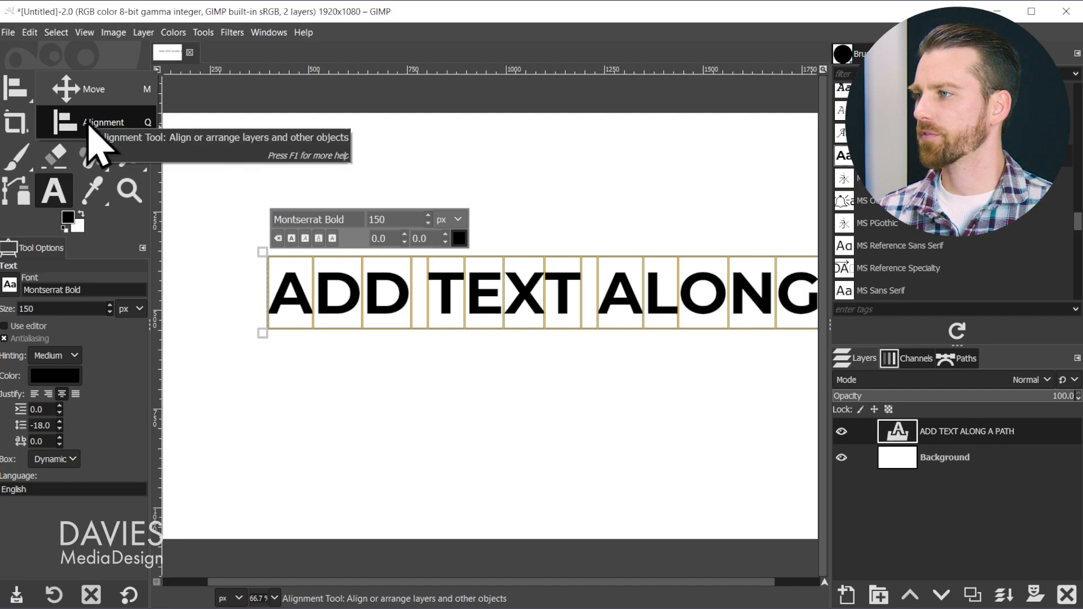
Step: Align the text layer to the image's horizontal center and vertical middle
click(104, 121)
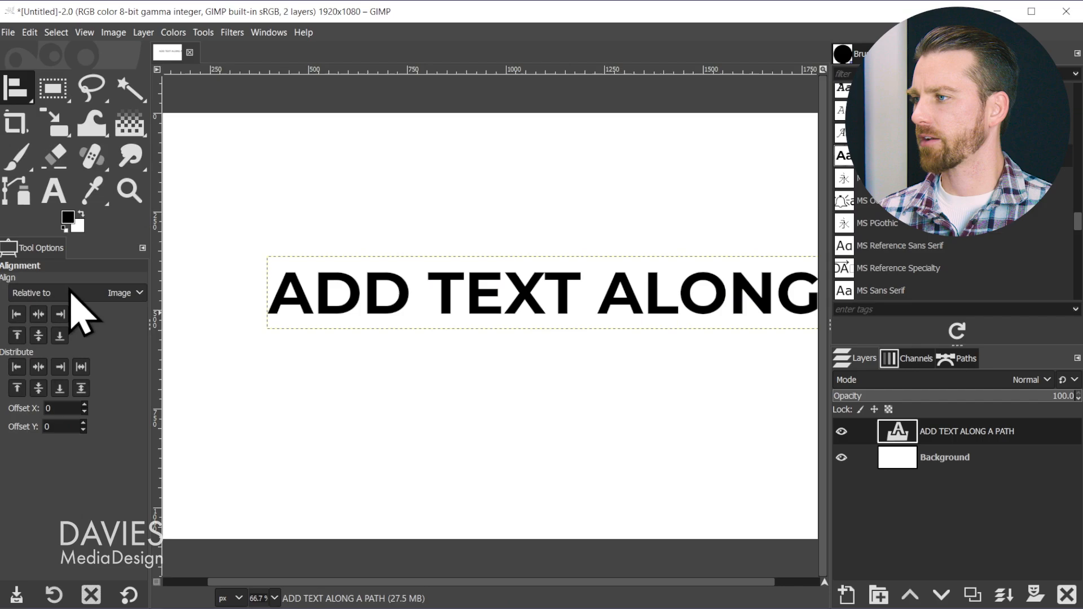
mouse_move(90, 352)
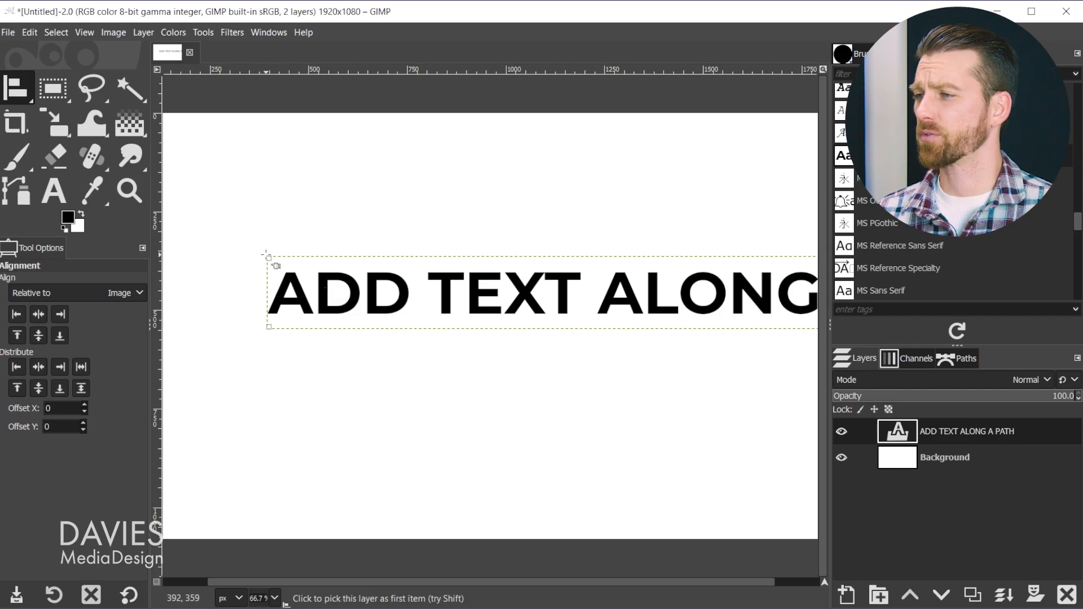
mouse_move(249, 339)
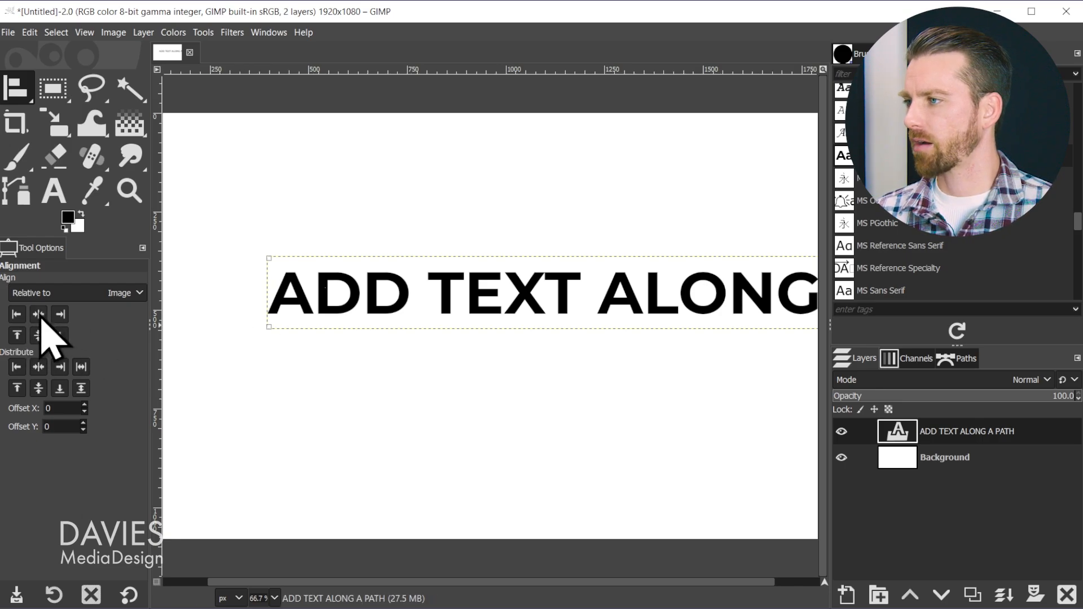
click(38, 315)
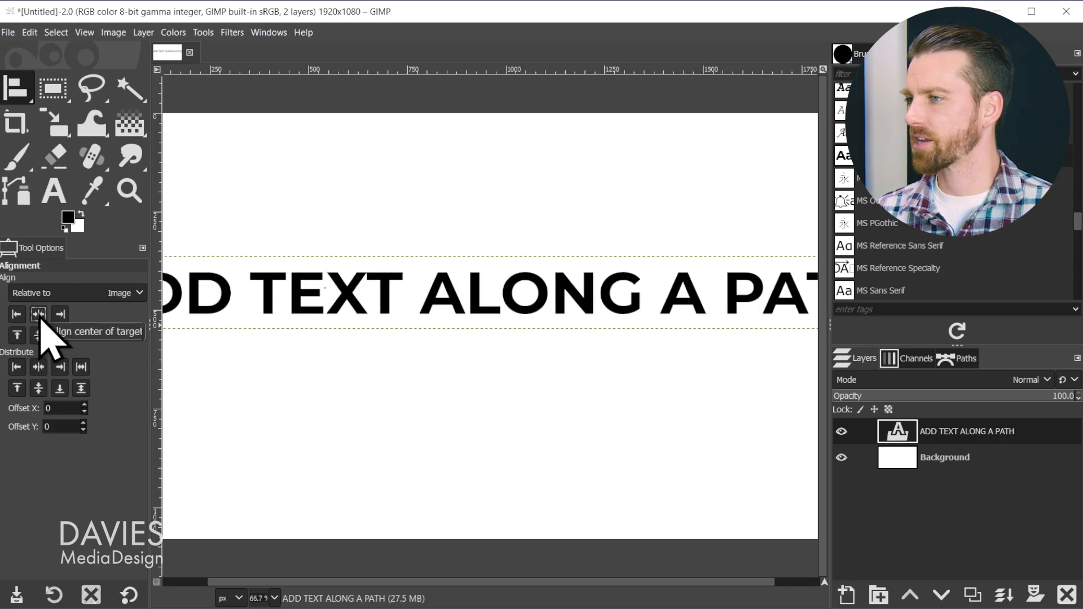
click(39, 335)
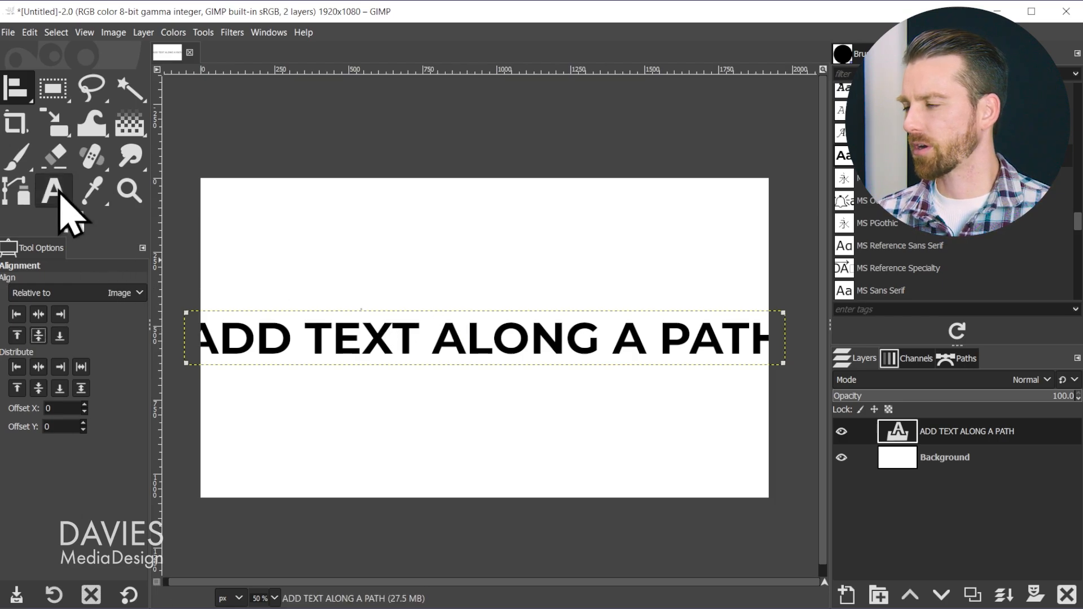
Step: Reduce the text size from 150 to 125 px so the line fits the canvas
click(53, 192)
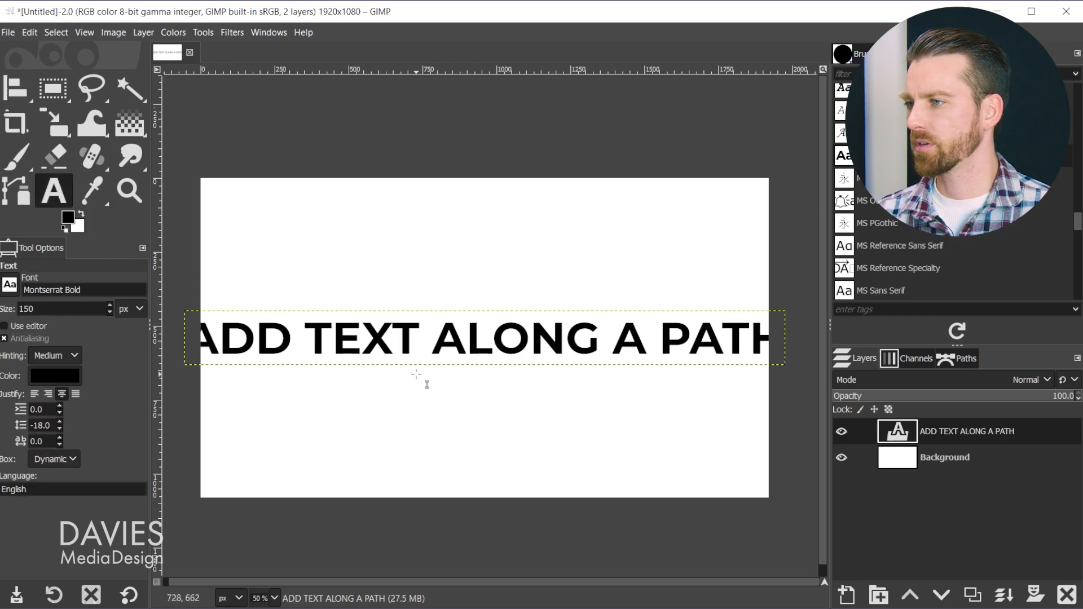
click(484, 338)
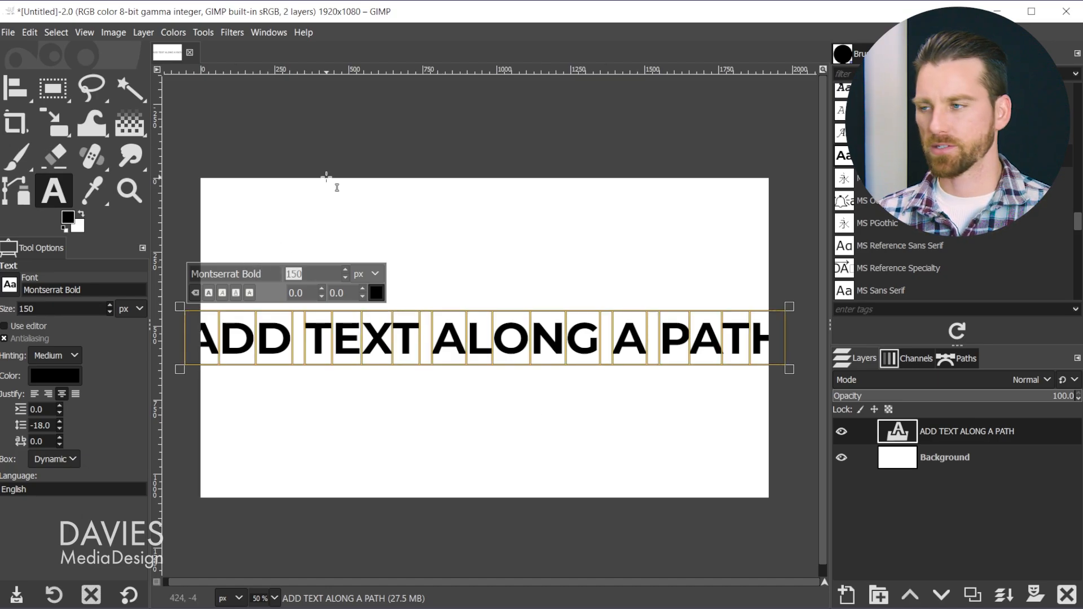
text(125)
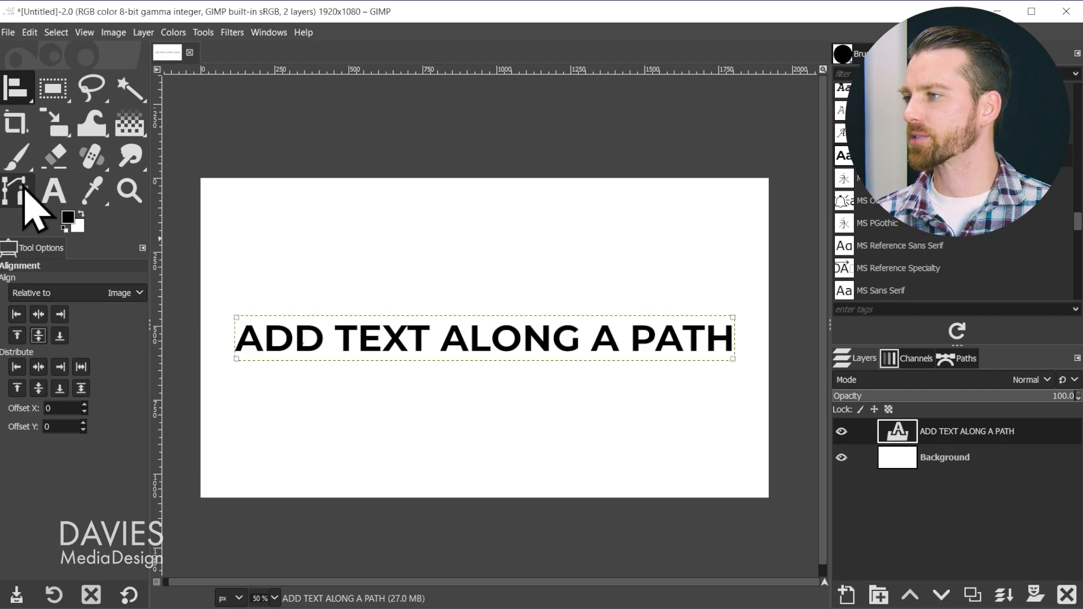
Step: Draw the first path segment below the heading and shape it into a smooth arch
click(18, 192)
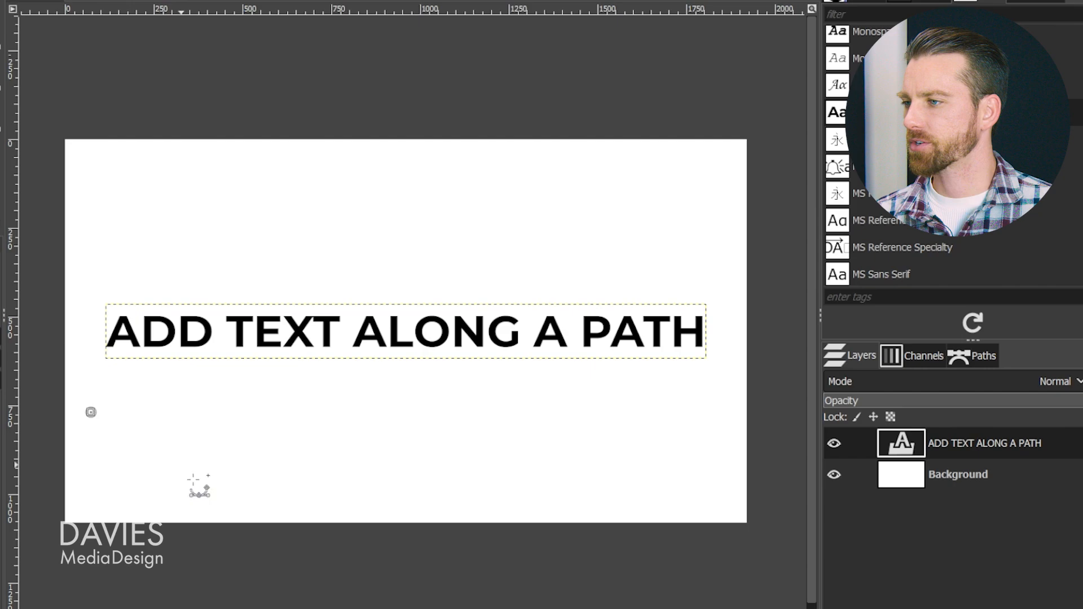
mouse_move(414, 418)
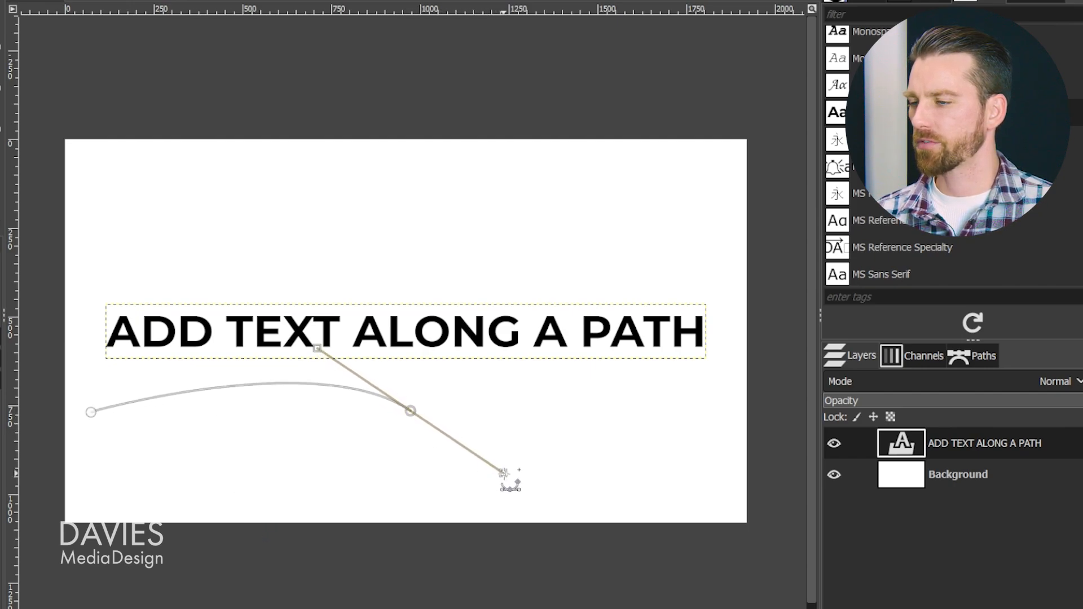
drag(503, 476, 472, 453)
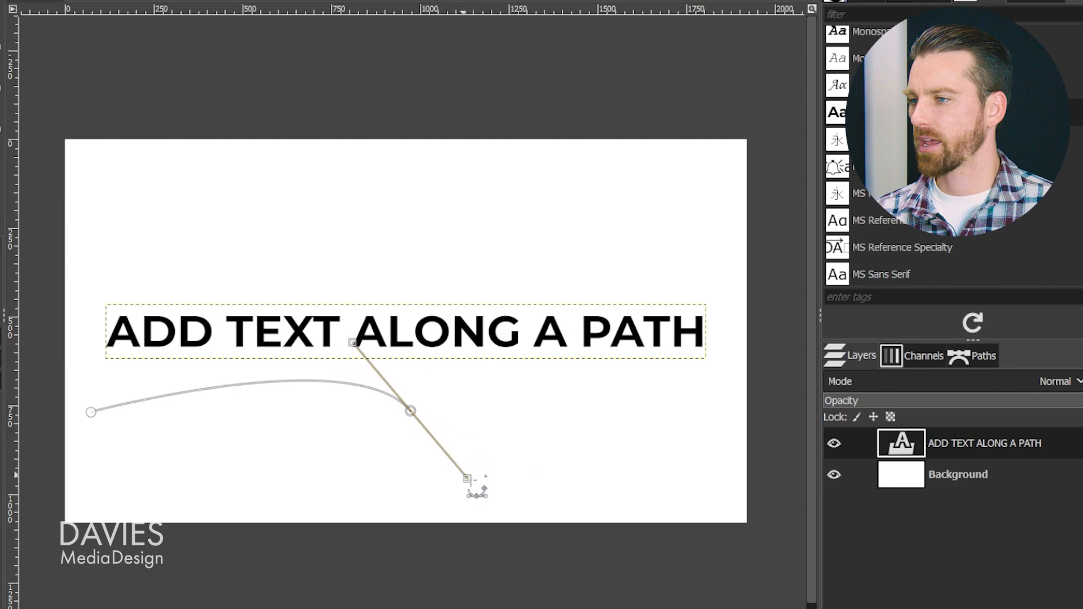
drag(474, 484, 530, 488)
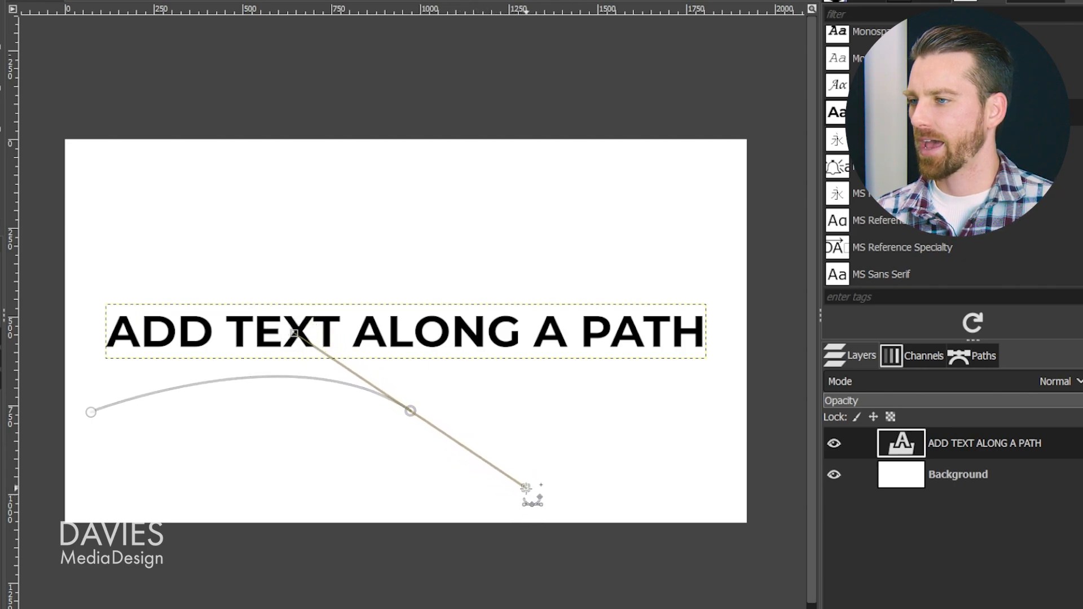
drag(531, 490, 223, 190)
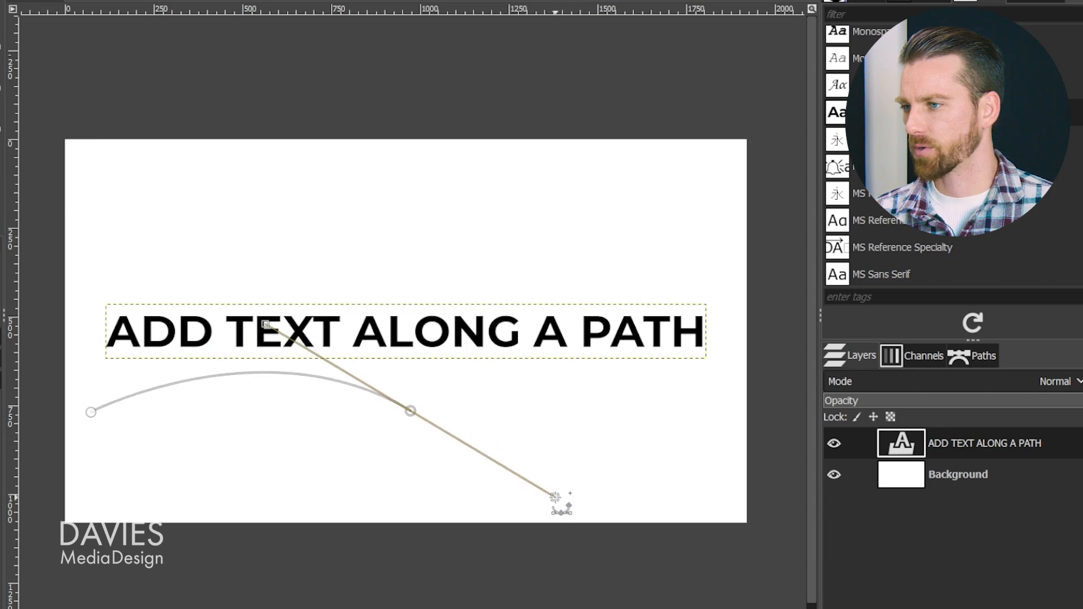
mouse_move(391, 397)
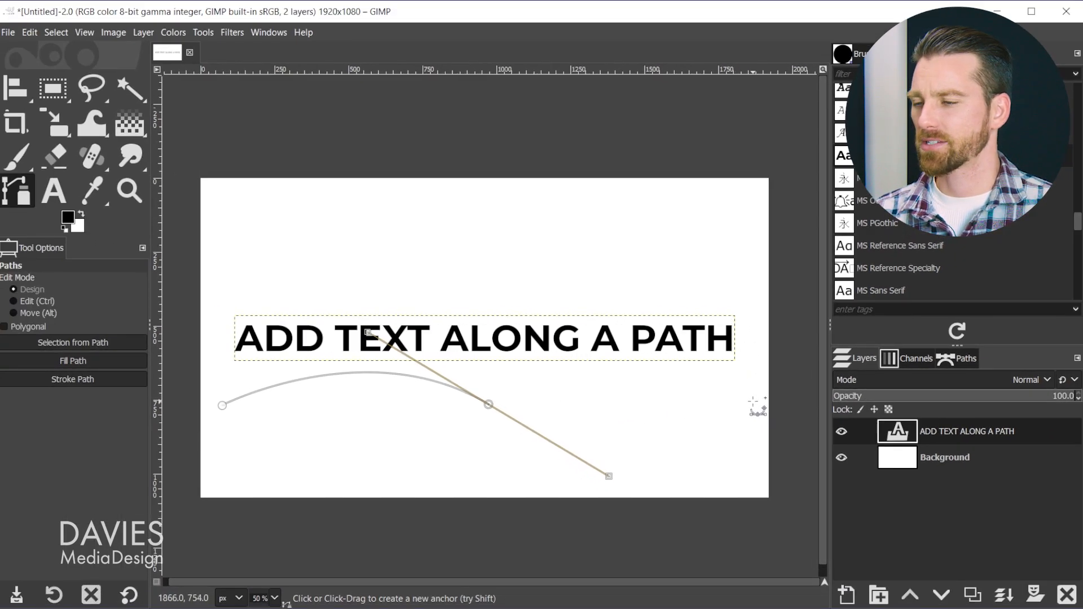
Step: Add a right-hand anchor and adjust the handles into an S-shaped wave
drag(608, 475, 739, 405)
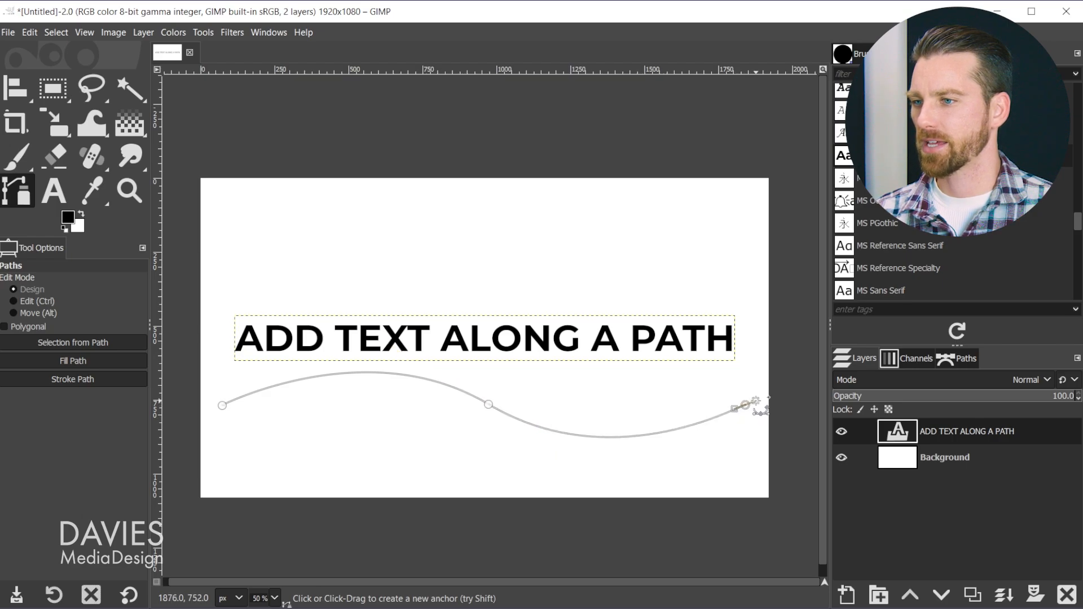
drag(753, 400, 815, 364)
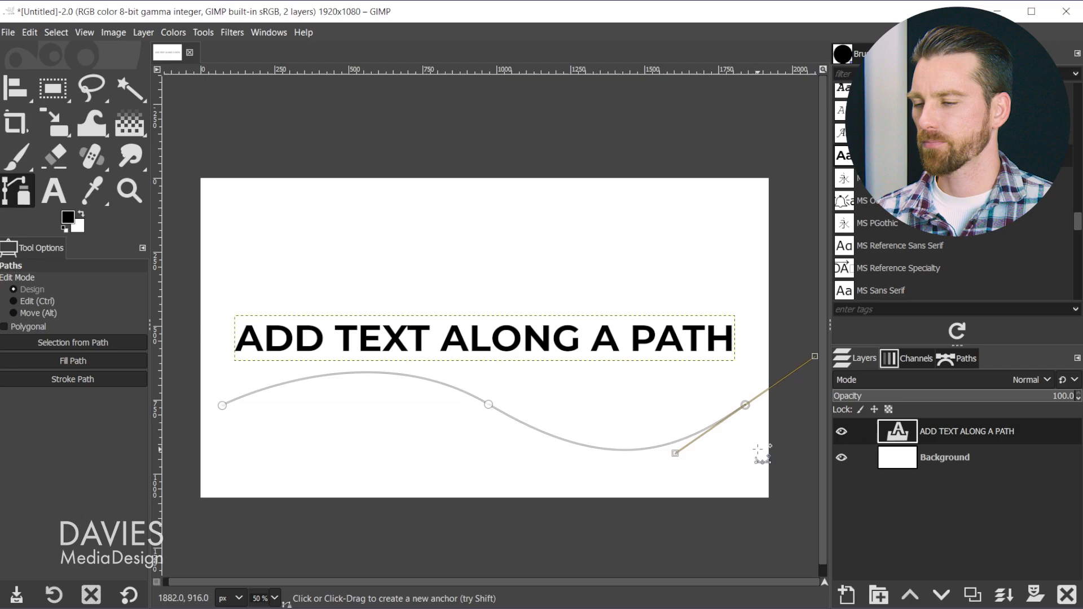
drag(674, 453, 680, 462)
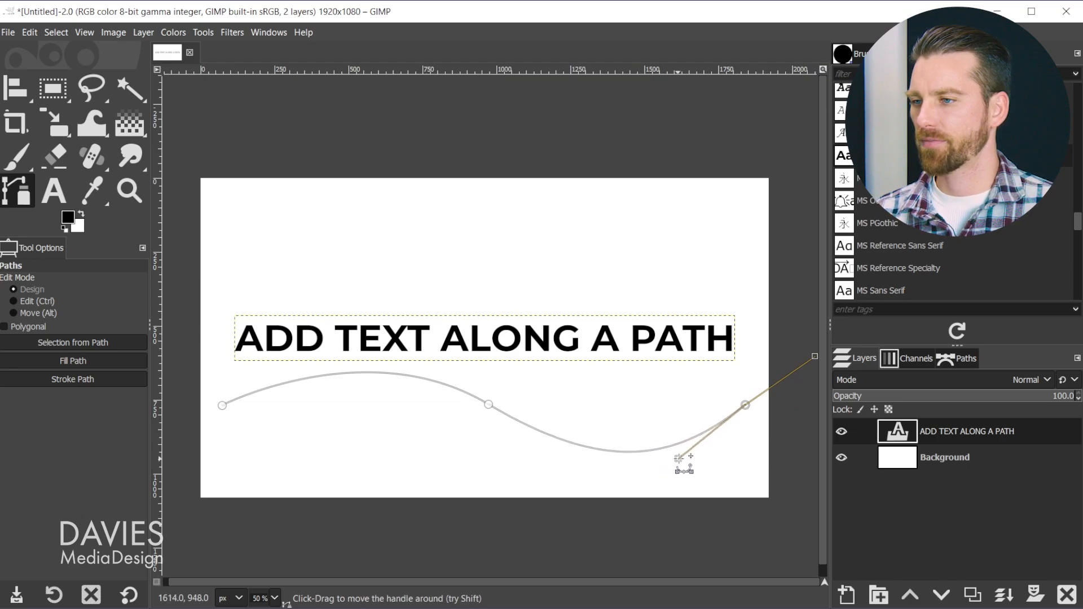
drag(682, 463, 683, 459)
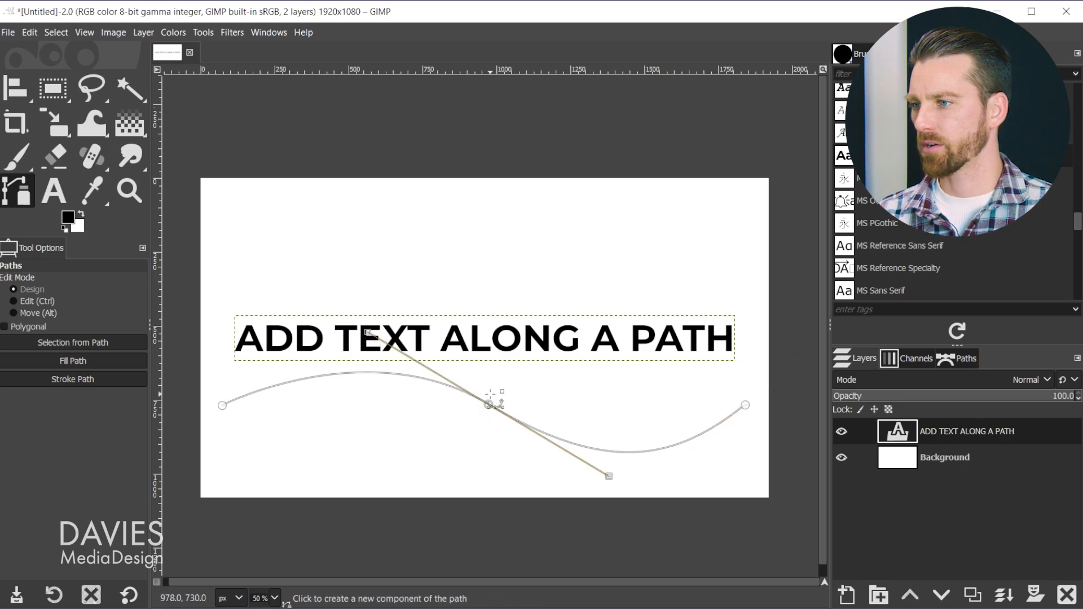
drag(491, 403, 352, 345)
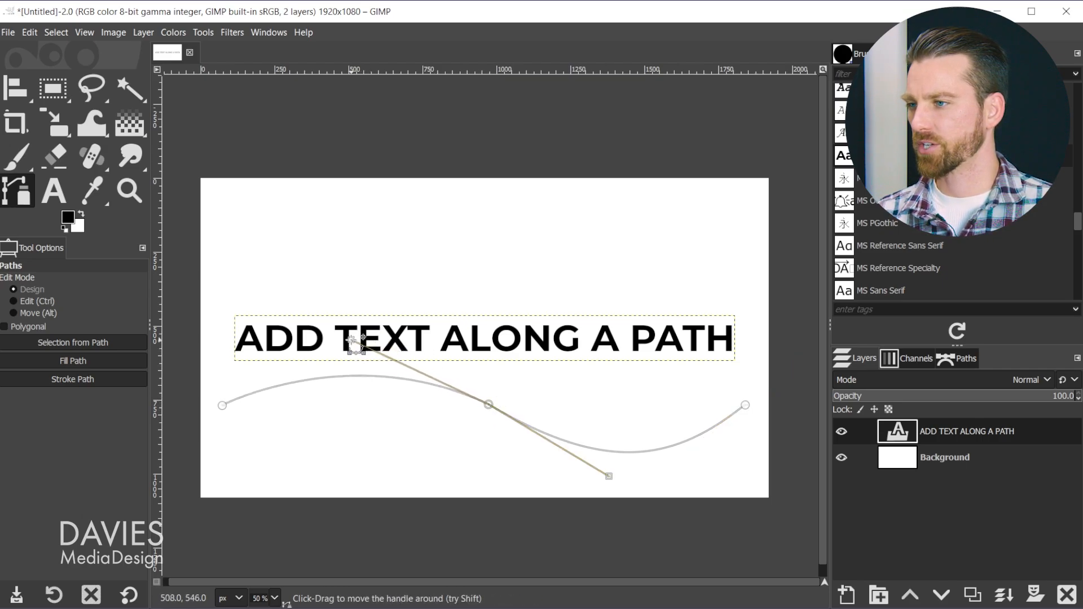
drag(351, 345, 386, 328)
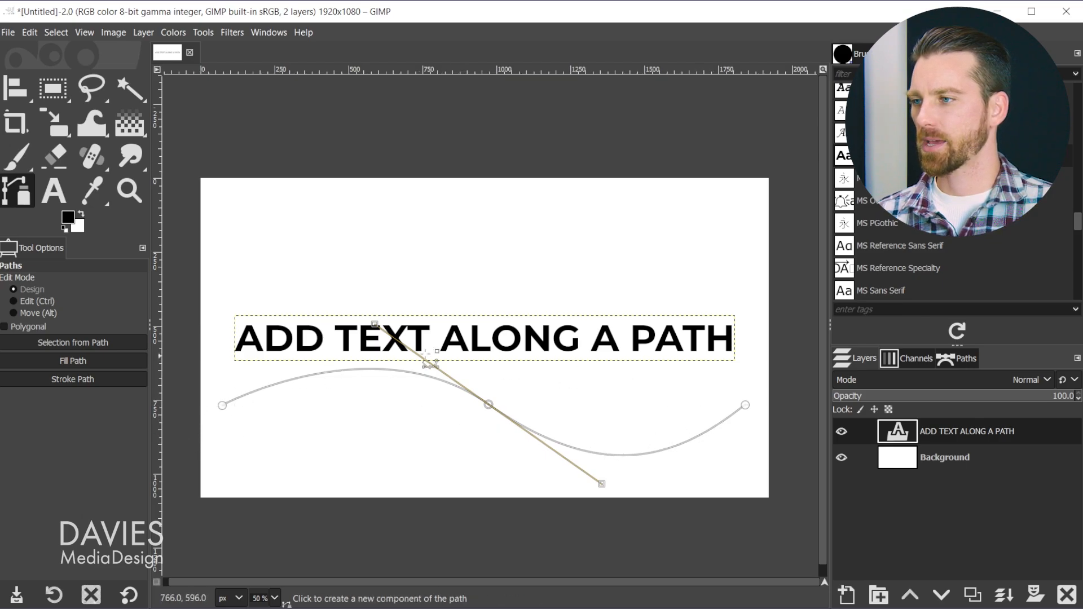
mouse_move(642, 411)
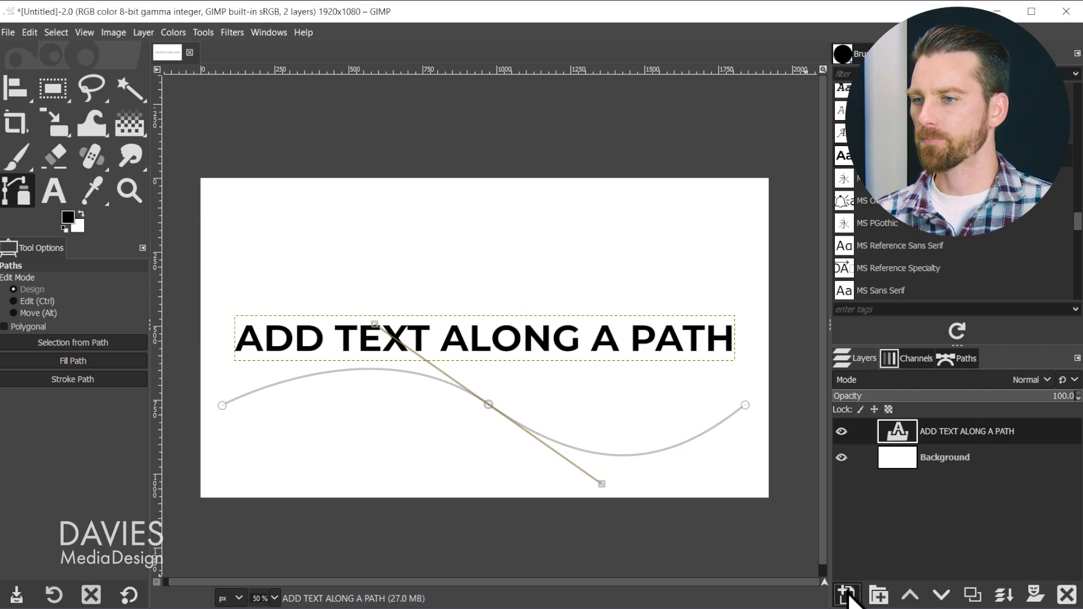
Step: Create a new transparent layer named 'Curved Text'
click(847, 594)
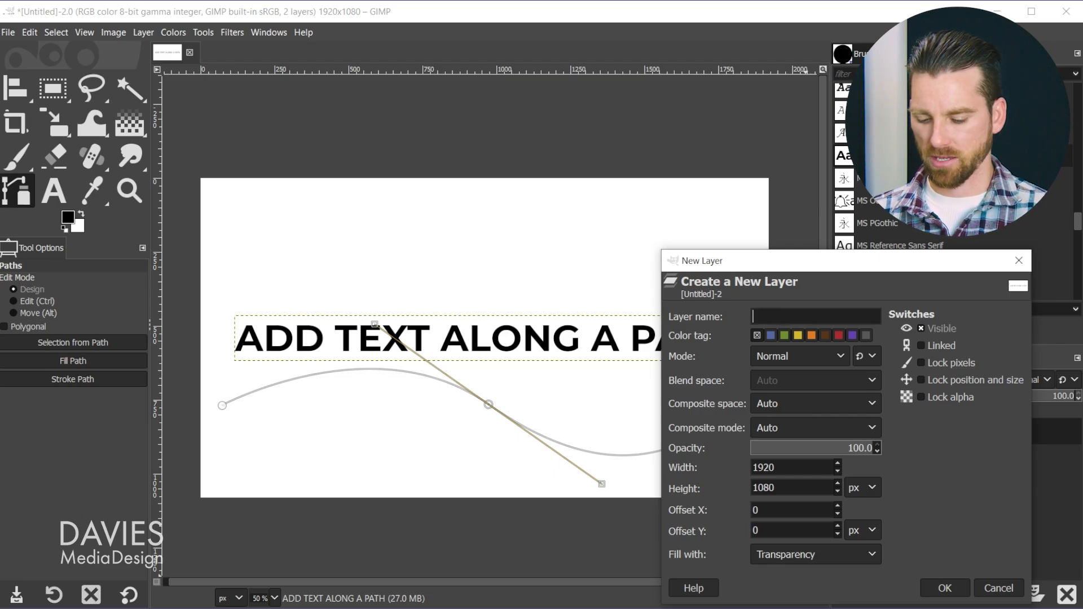
text(Curved Text)
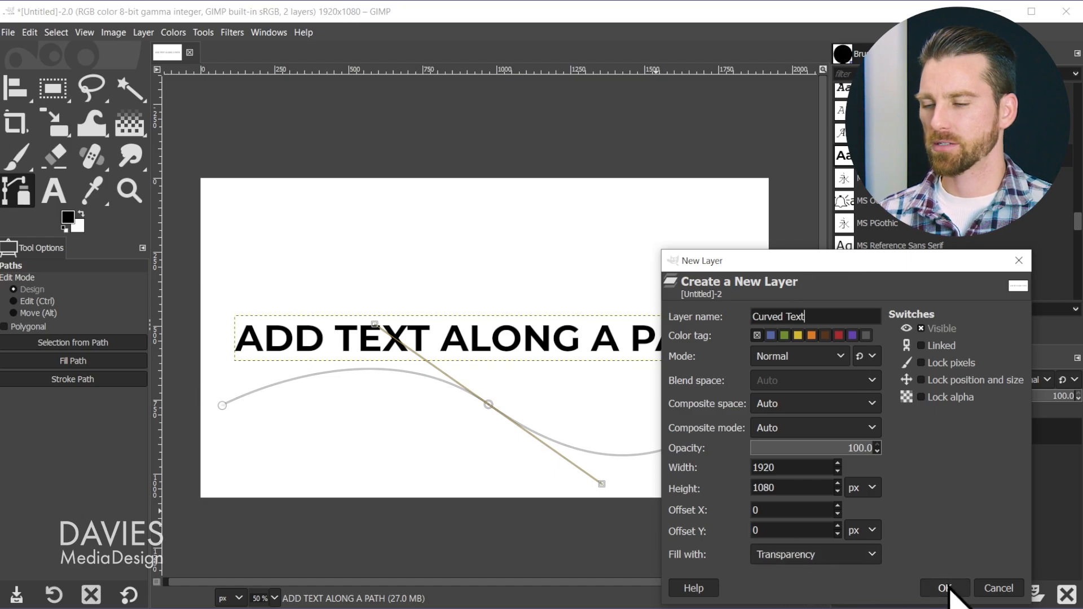
click(943, 588)
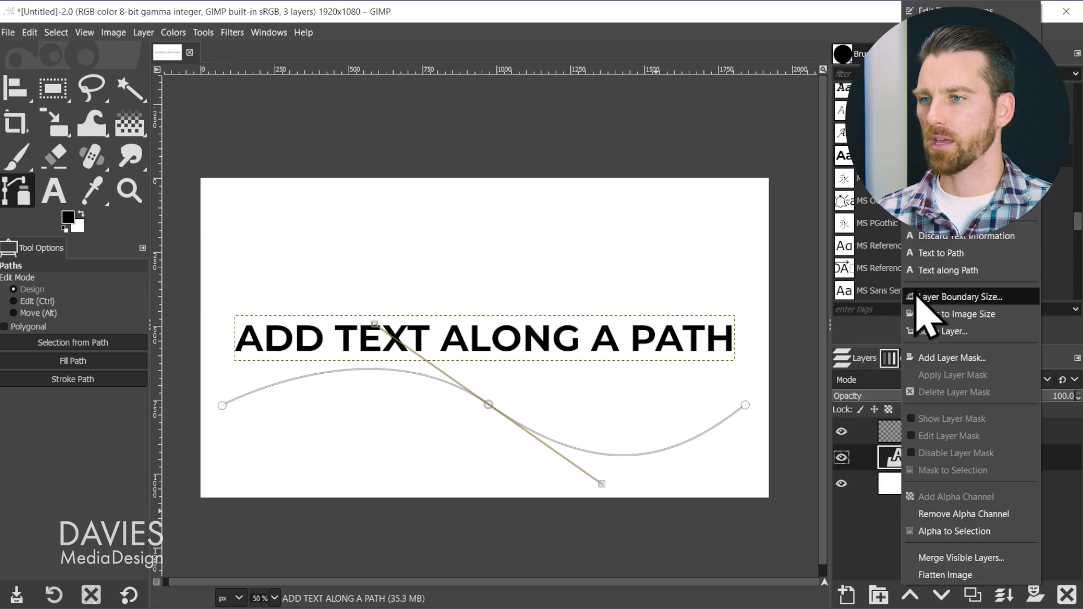
mouse_move(956, 269)
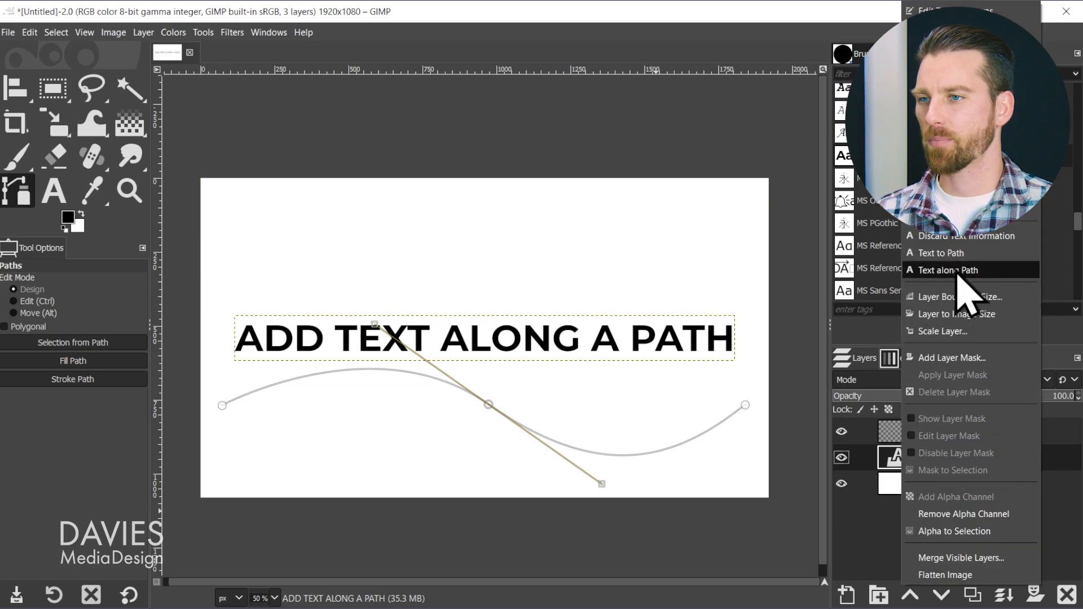
Step: Apply Text along Path to the heading layer to outline its letters on the wave
click(950, 270)
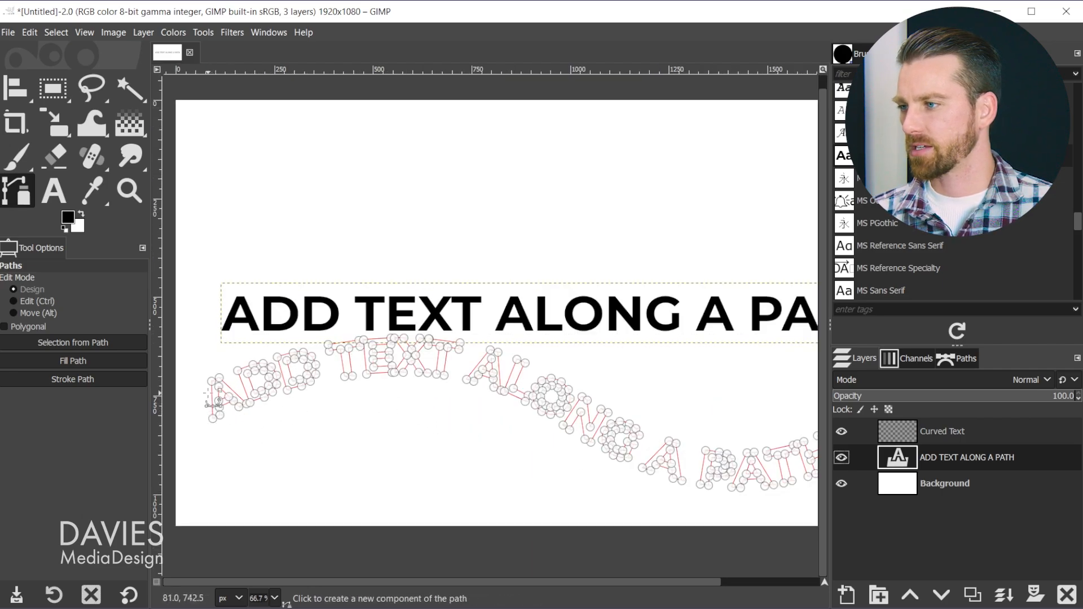
mouse_move(508, 403)
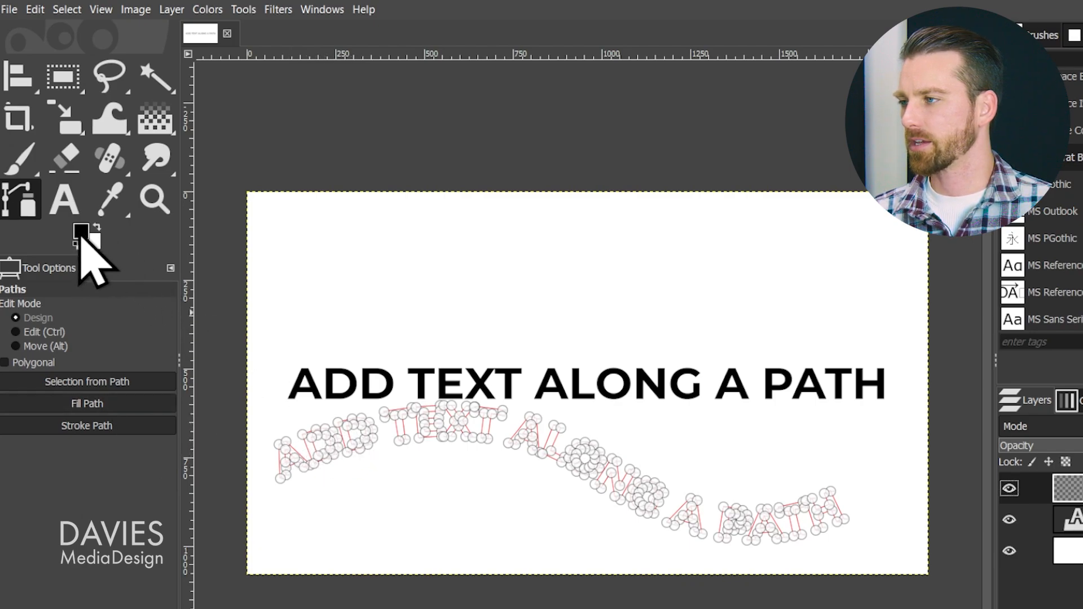
mouse_move(221, 507)
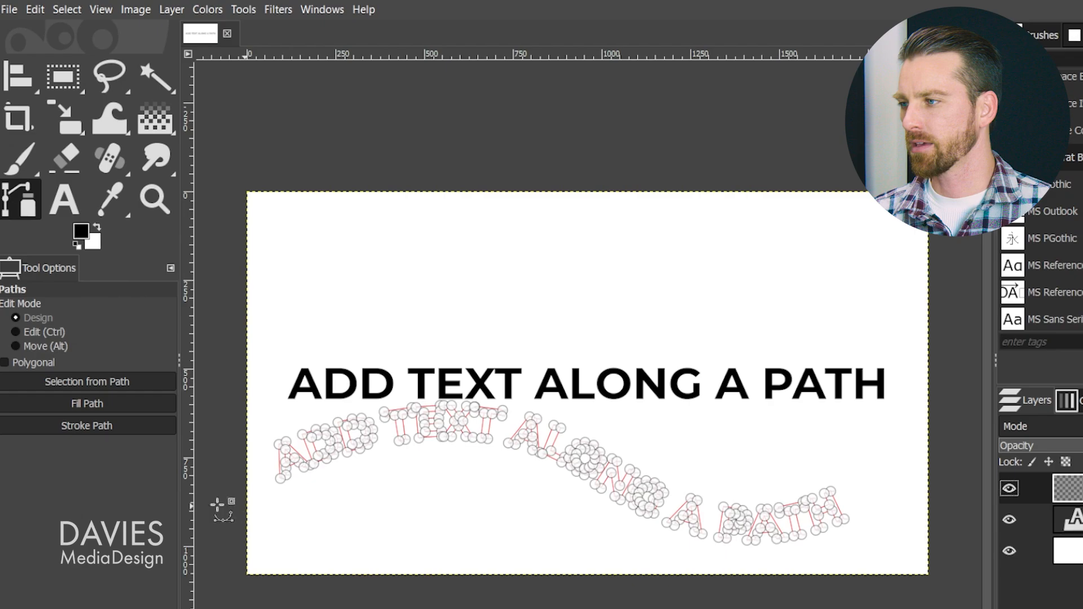
Step: Reset colours to black and white and fill the letter paths with solid black
click(87, 404)
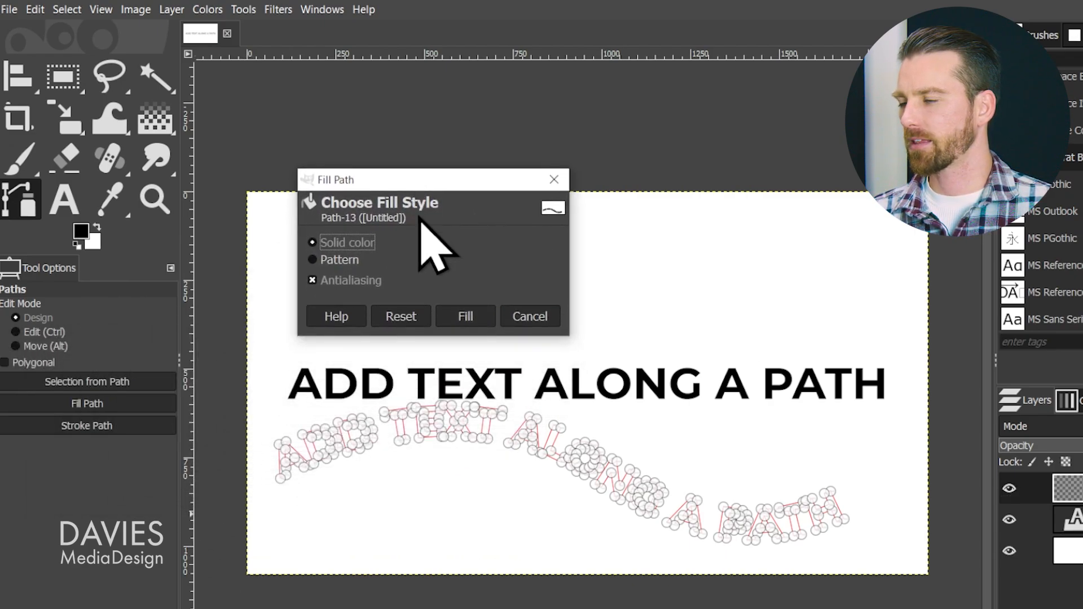
mouse_move(469, 374)
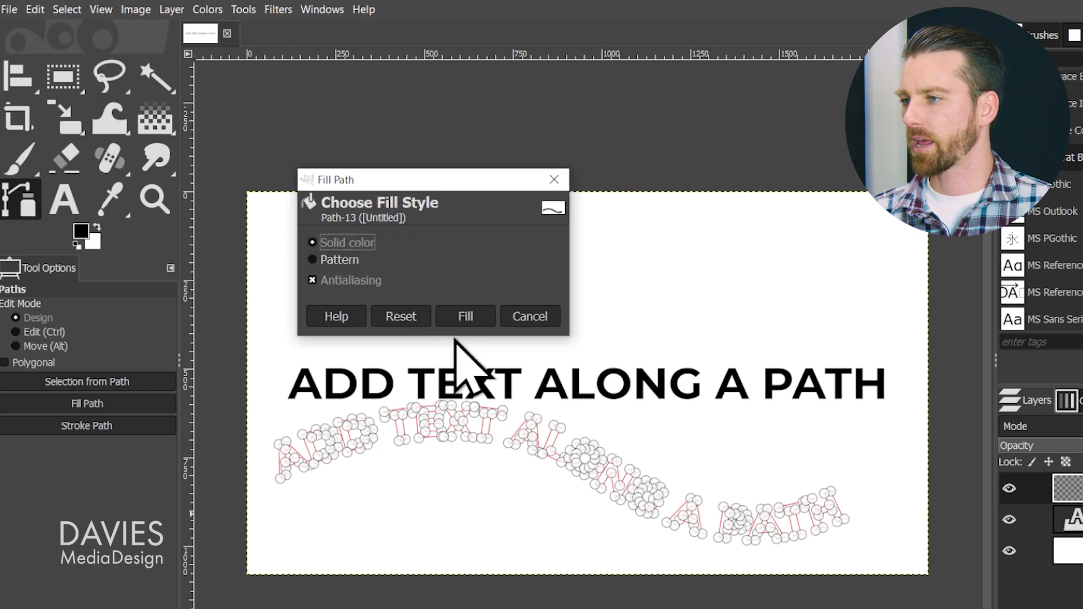
click(464, 316)
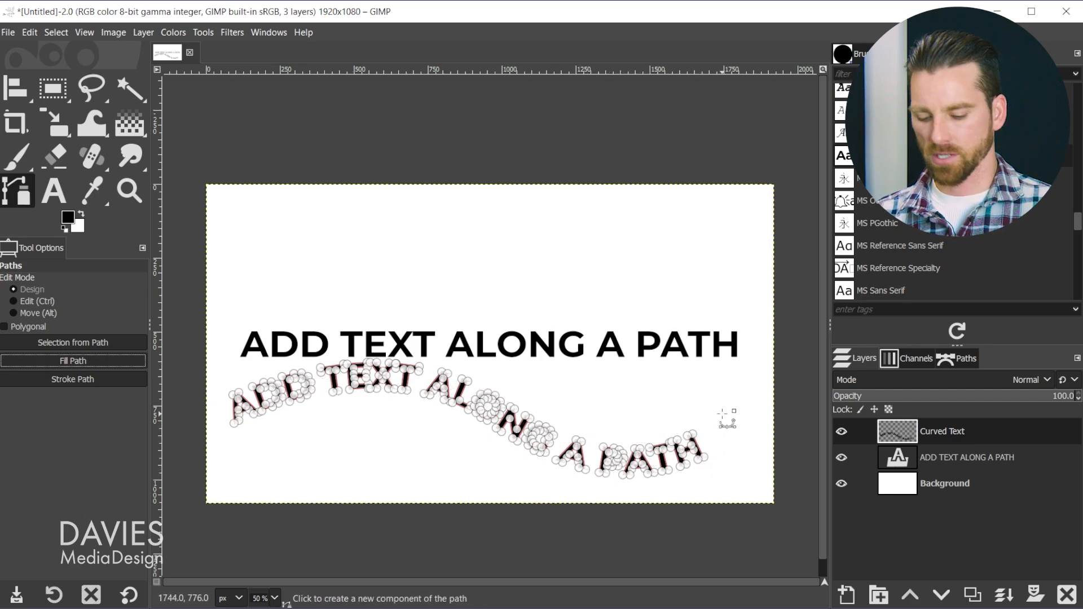
Step: Drag the Curved Text layer upward so the black curved copy overlaps the heading
click(17, 87)
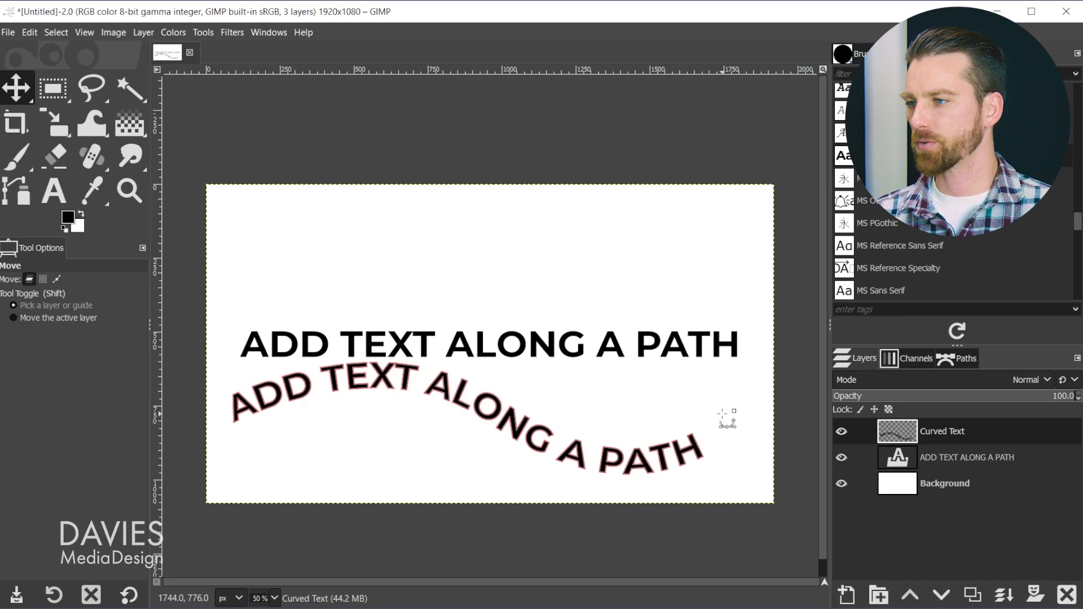
click(966, 358)
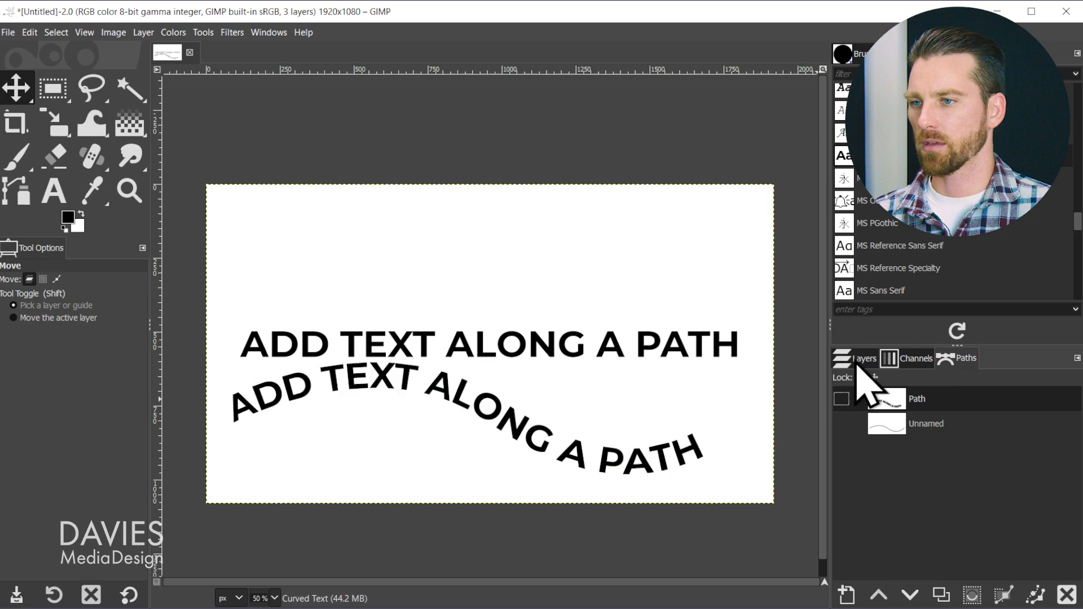
click(863, 357)
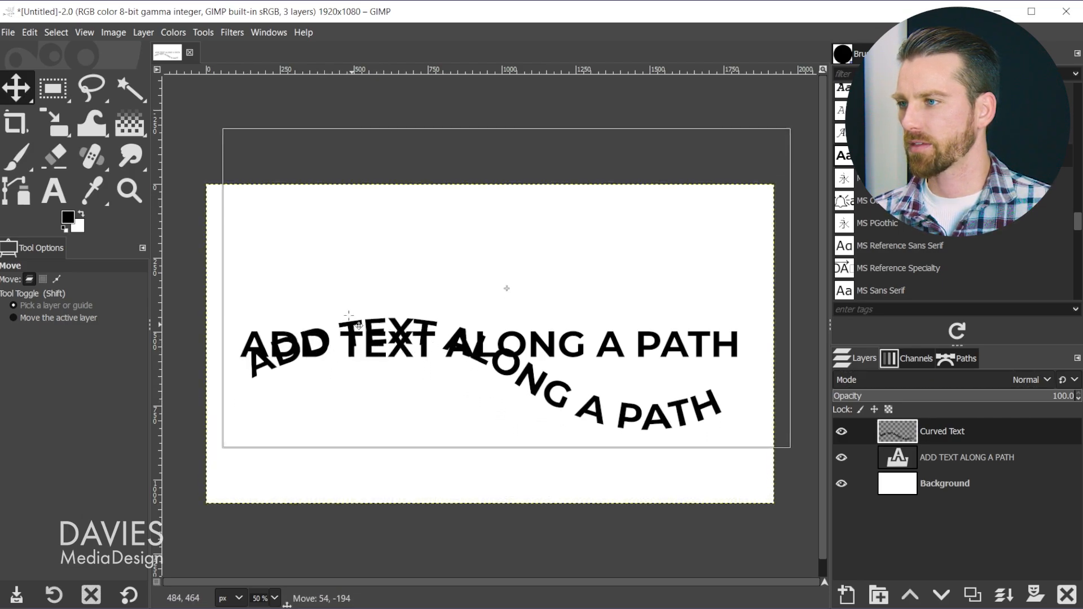
drag(359, 323, 370, 314)
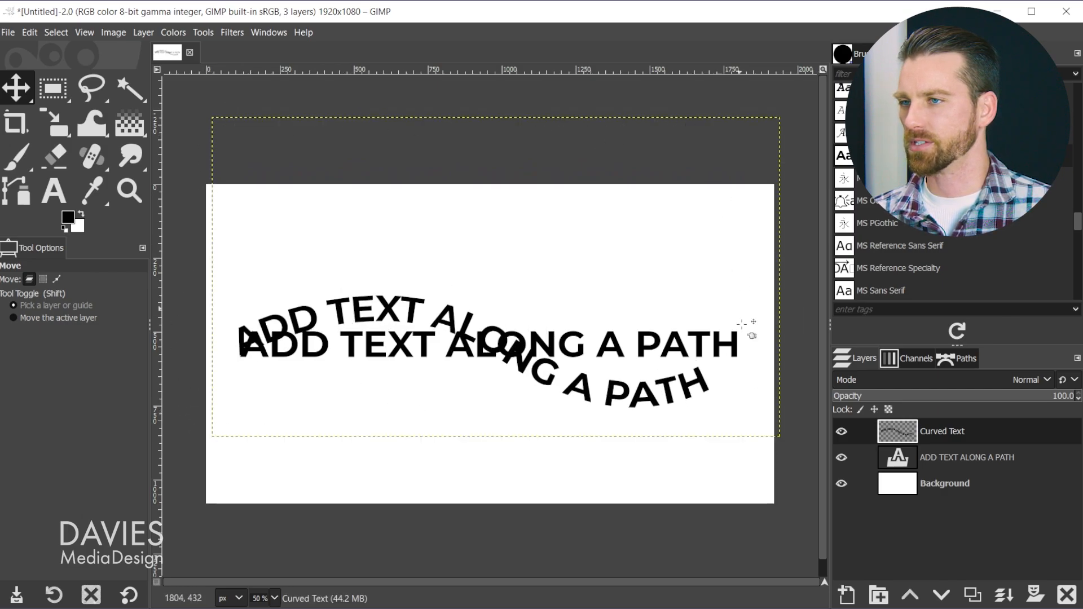
mouse_move(656, 521)
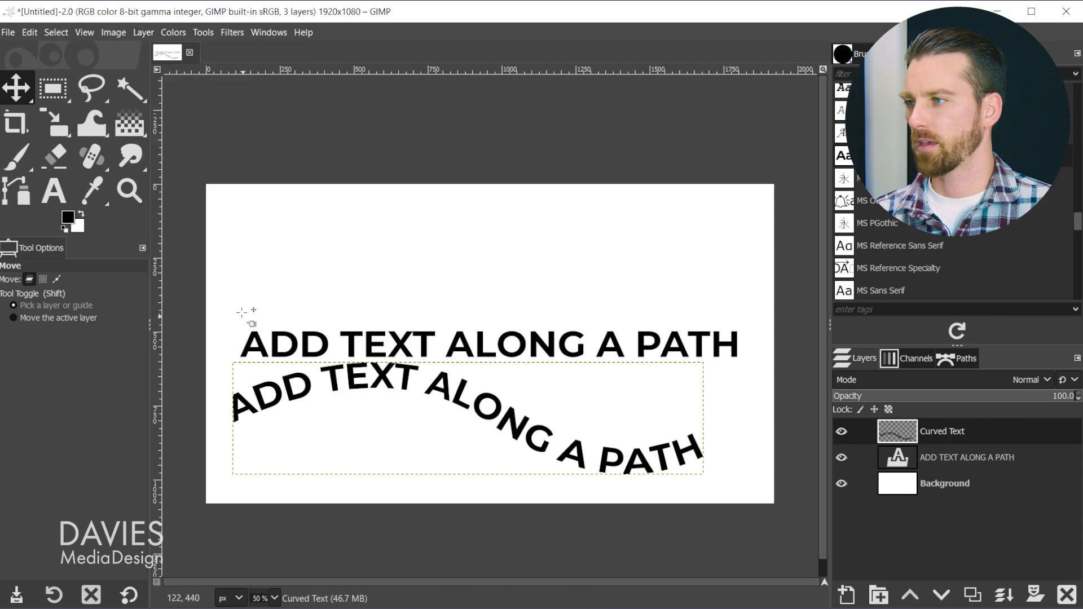
mouse_move(205, 484)
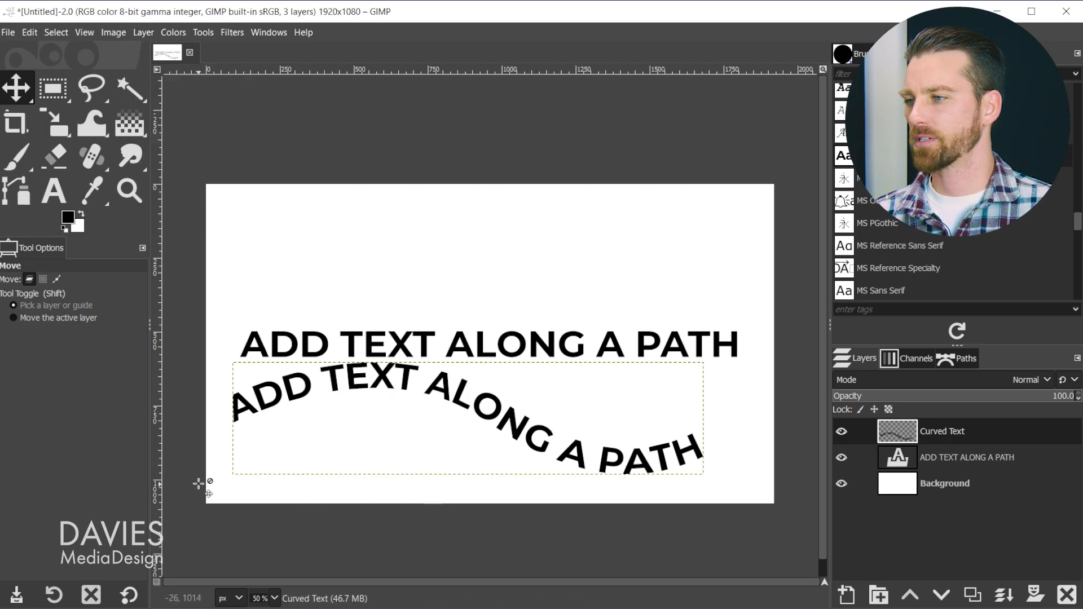
mouse_move(733, 485)
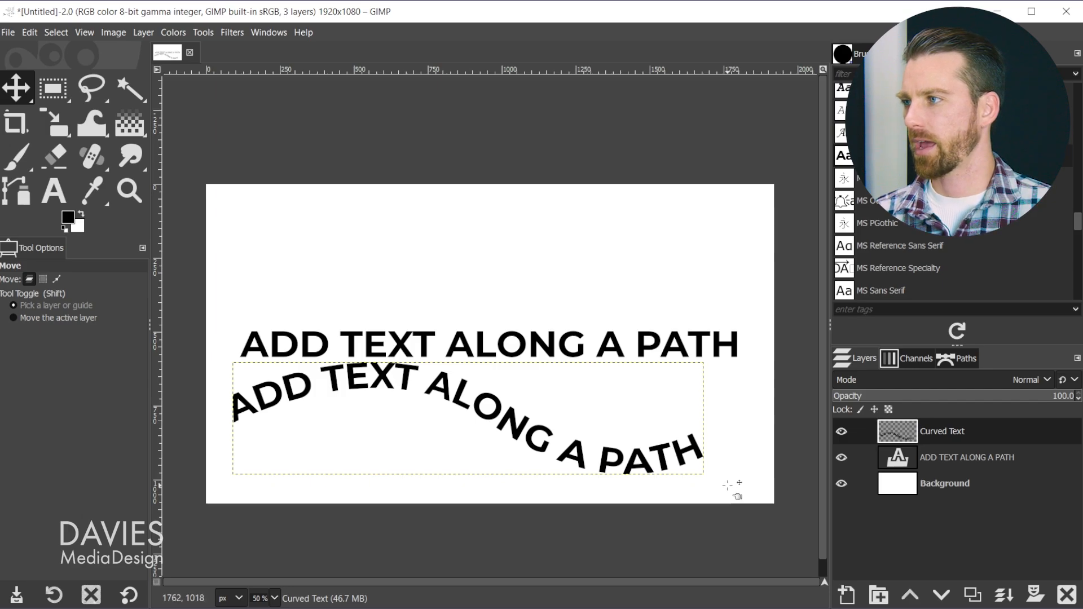
Step: Reselect the Move tool after the curved copy is returned below the heading
click(17, 86)
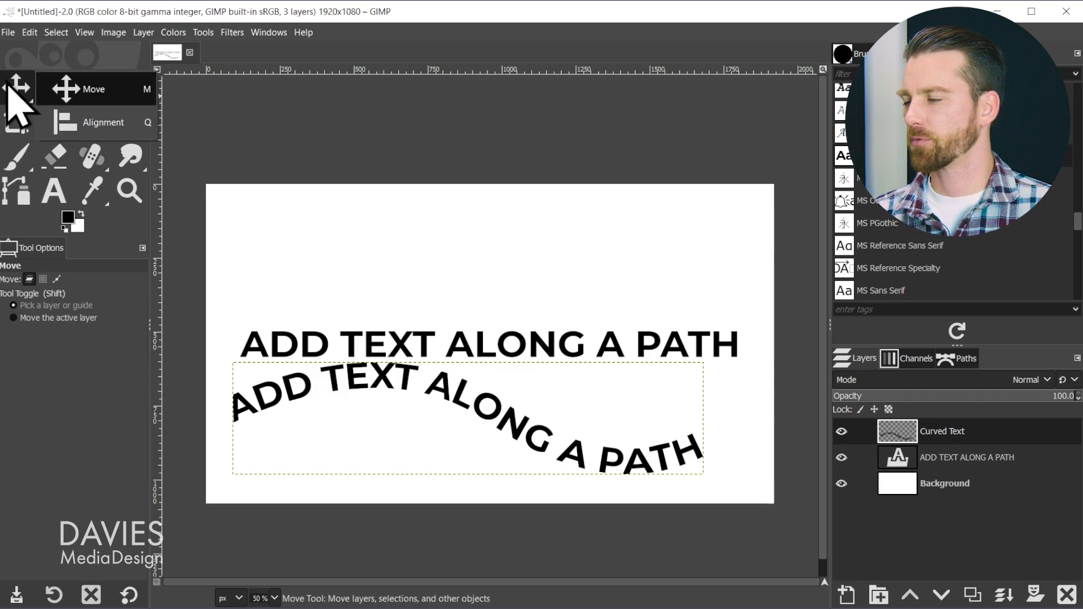